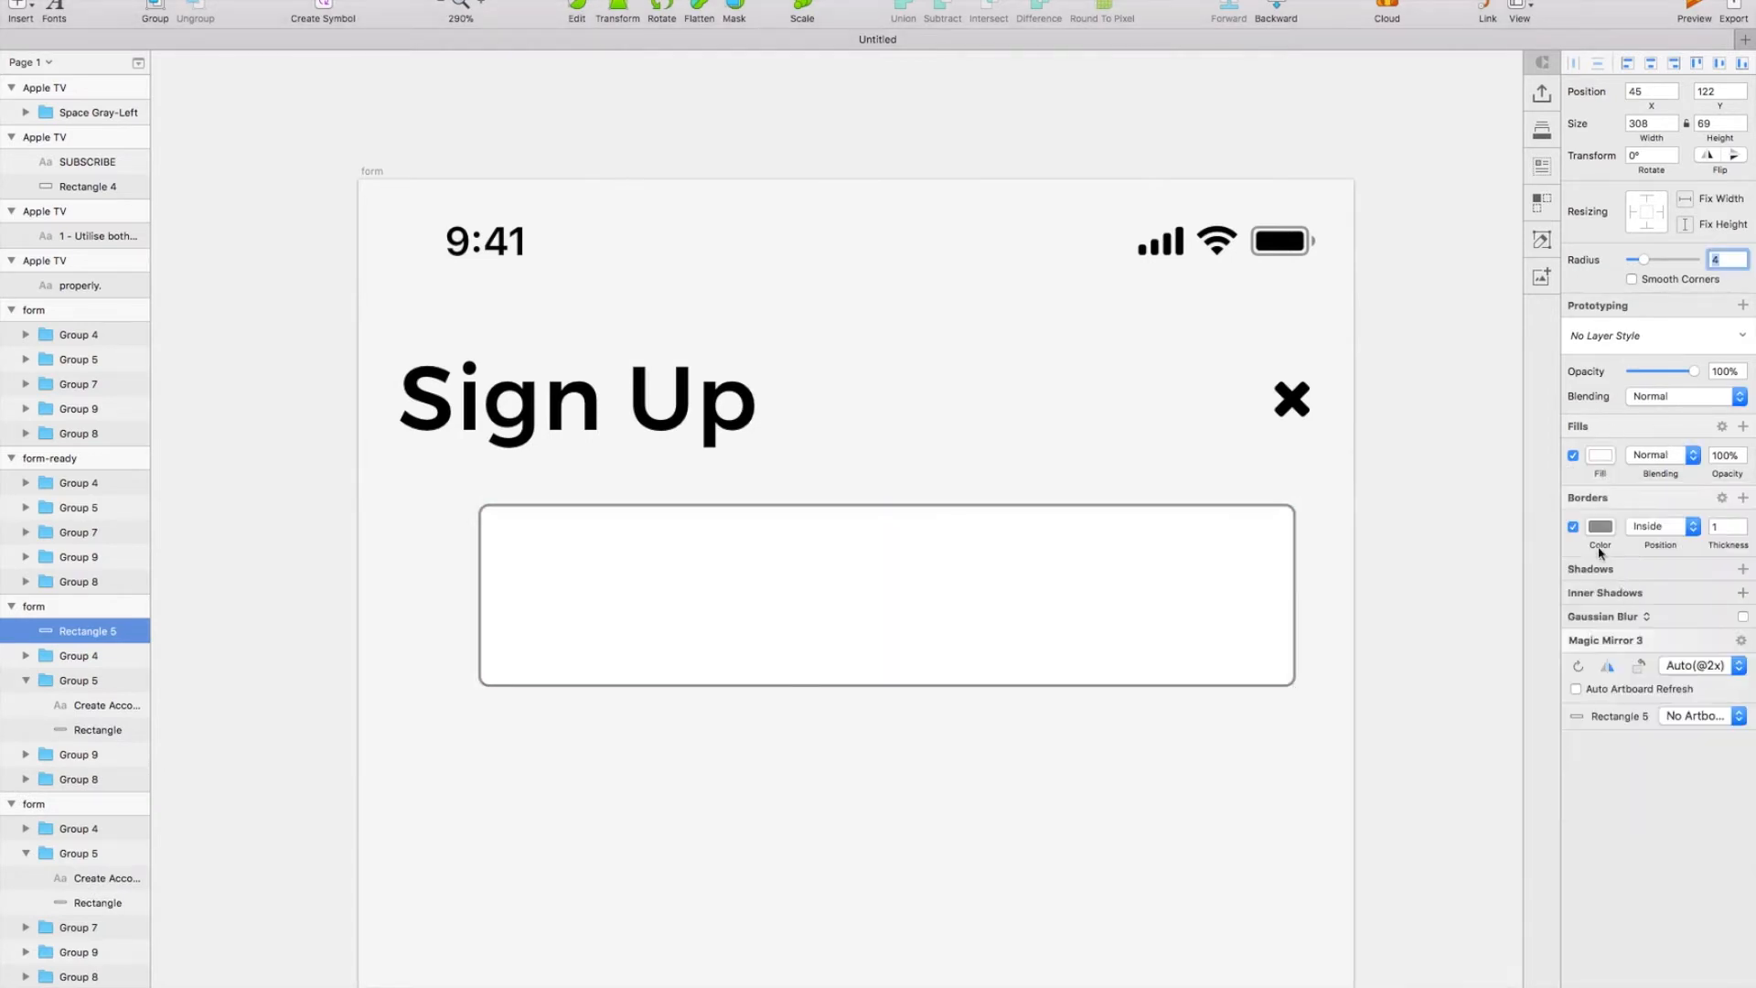
# Add a 'Your Name' label over a rounded input box with dimmed 'John Citizen' placeholder text.
pyautogui.click(1599, 525)
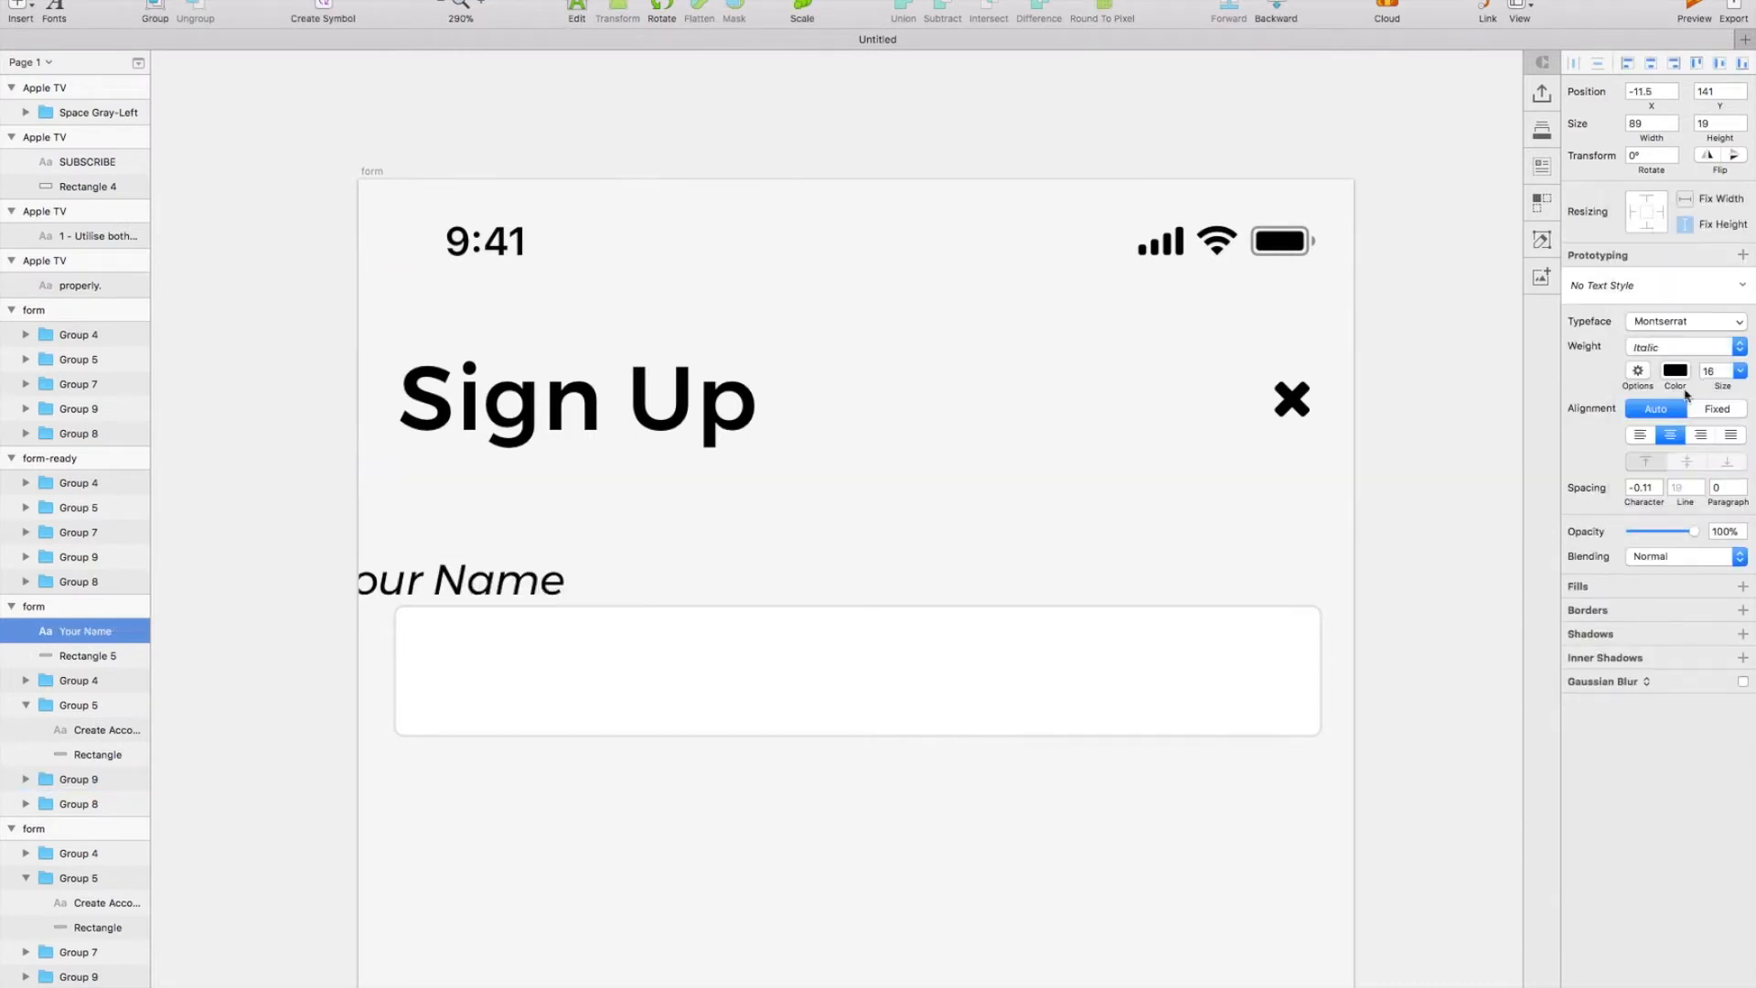
pyautogui.click(1674, 346)
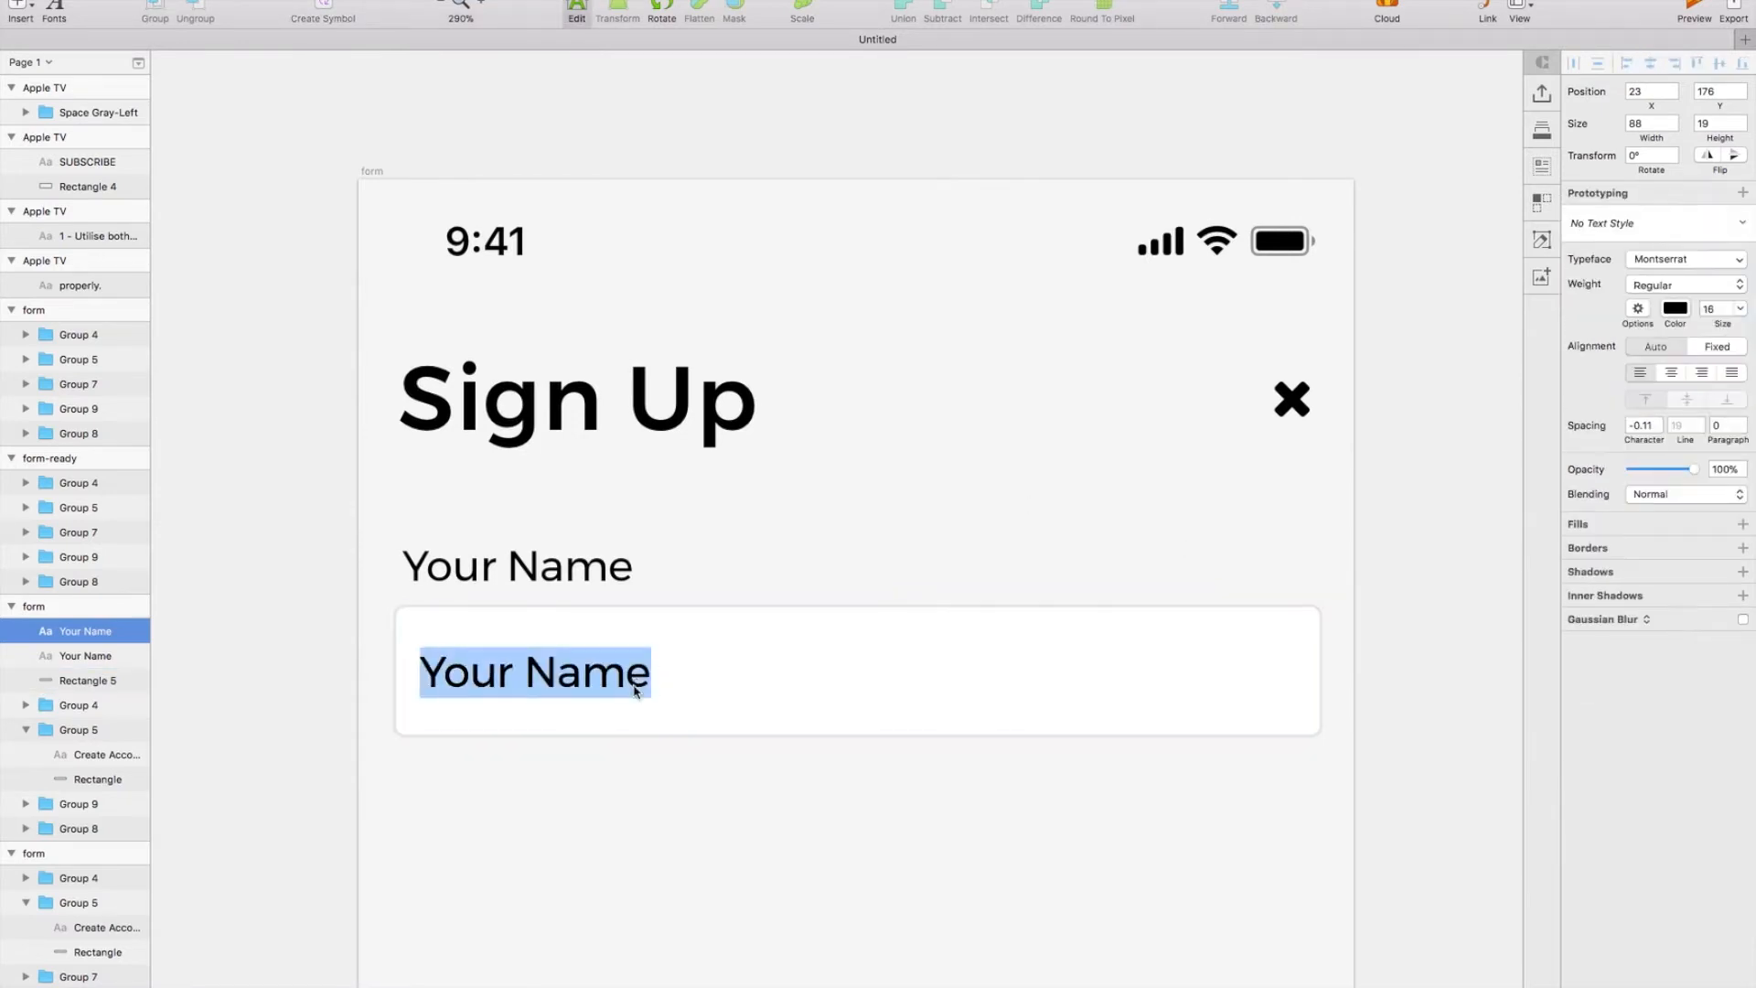
pyautogui.write('John Citizen')
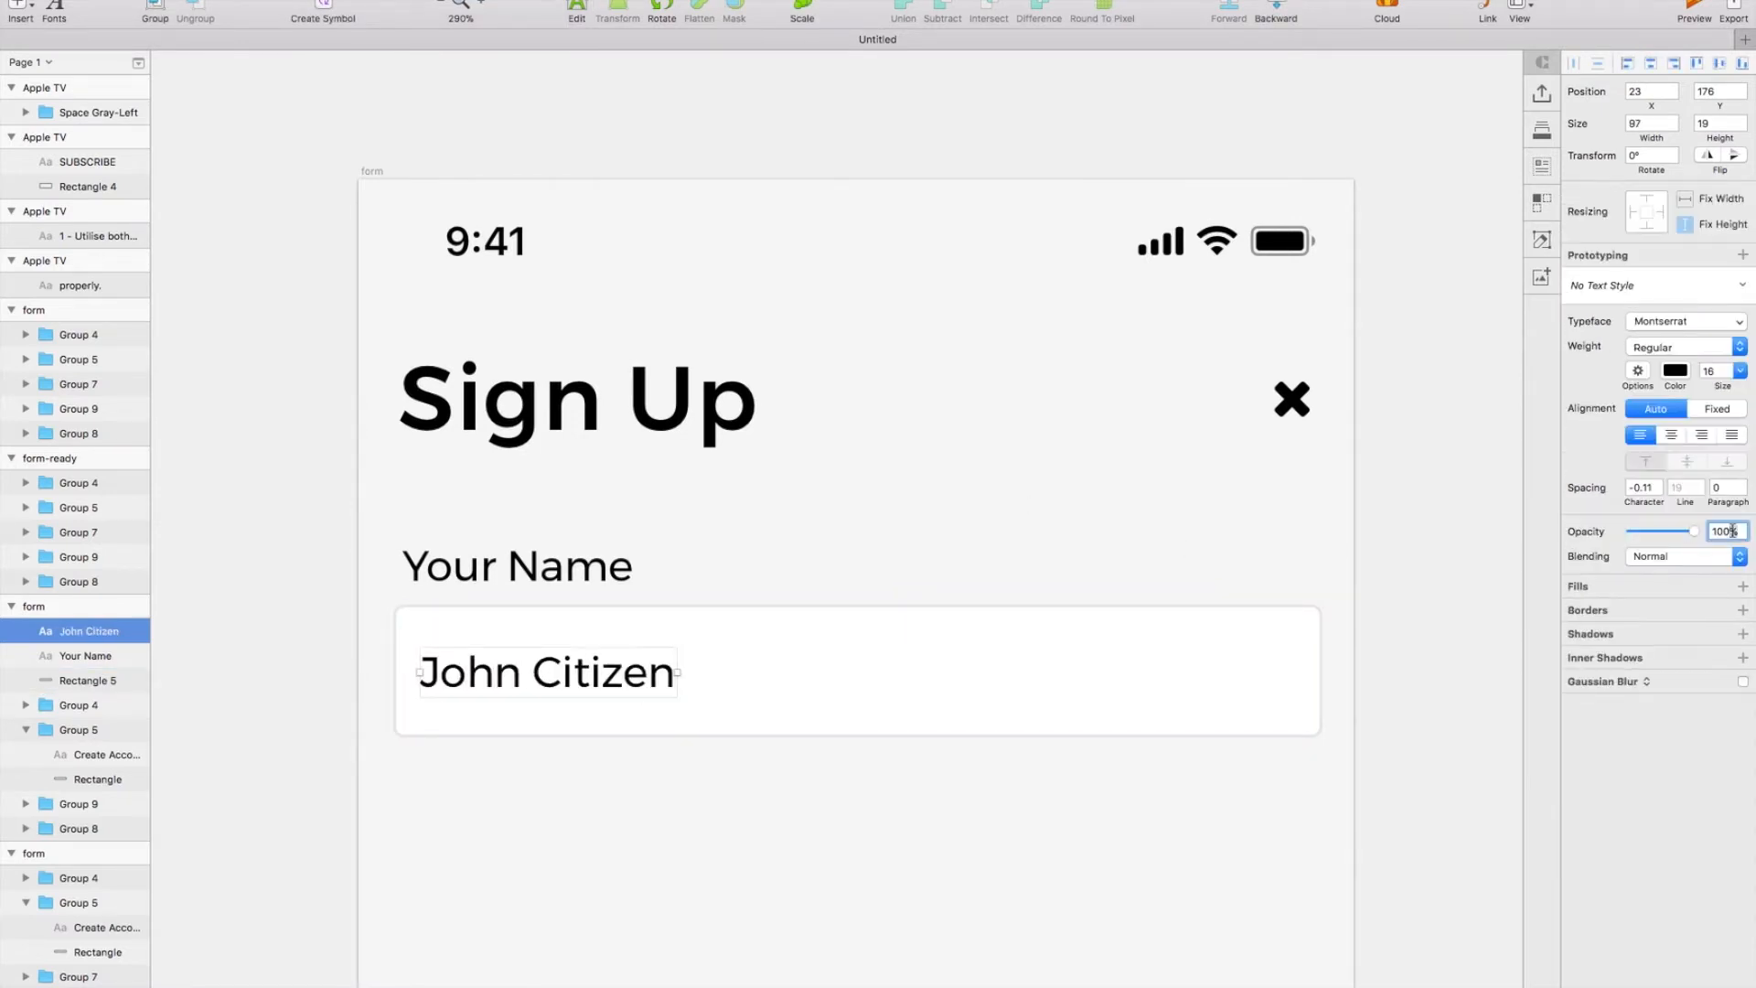
pyautogui.click(84, 655)
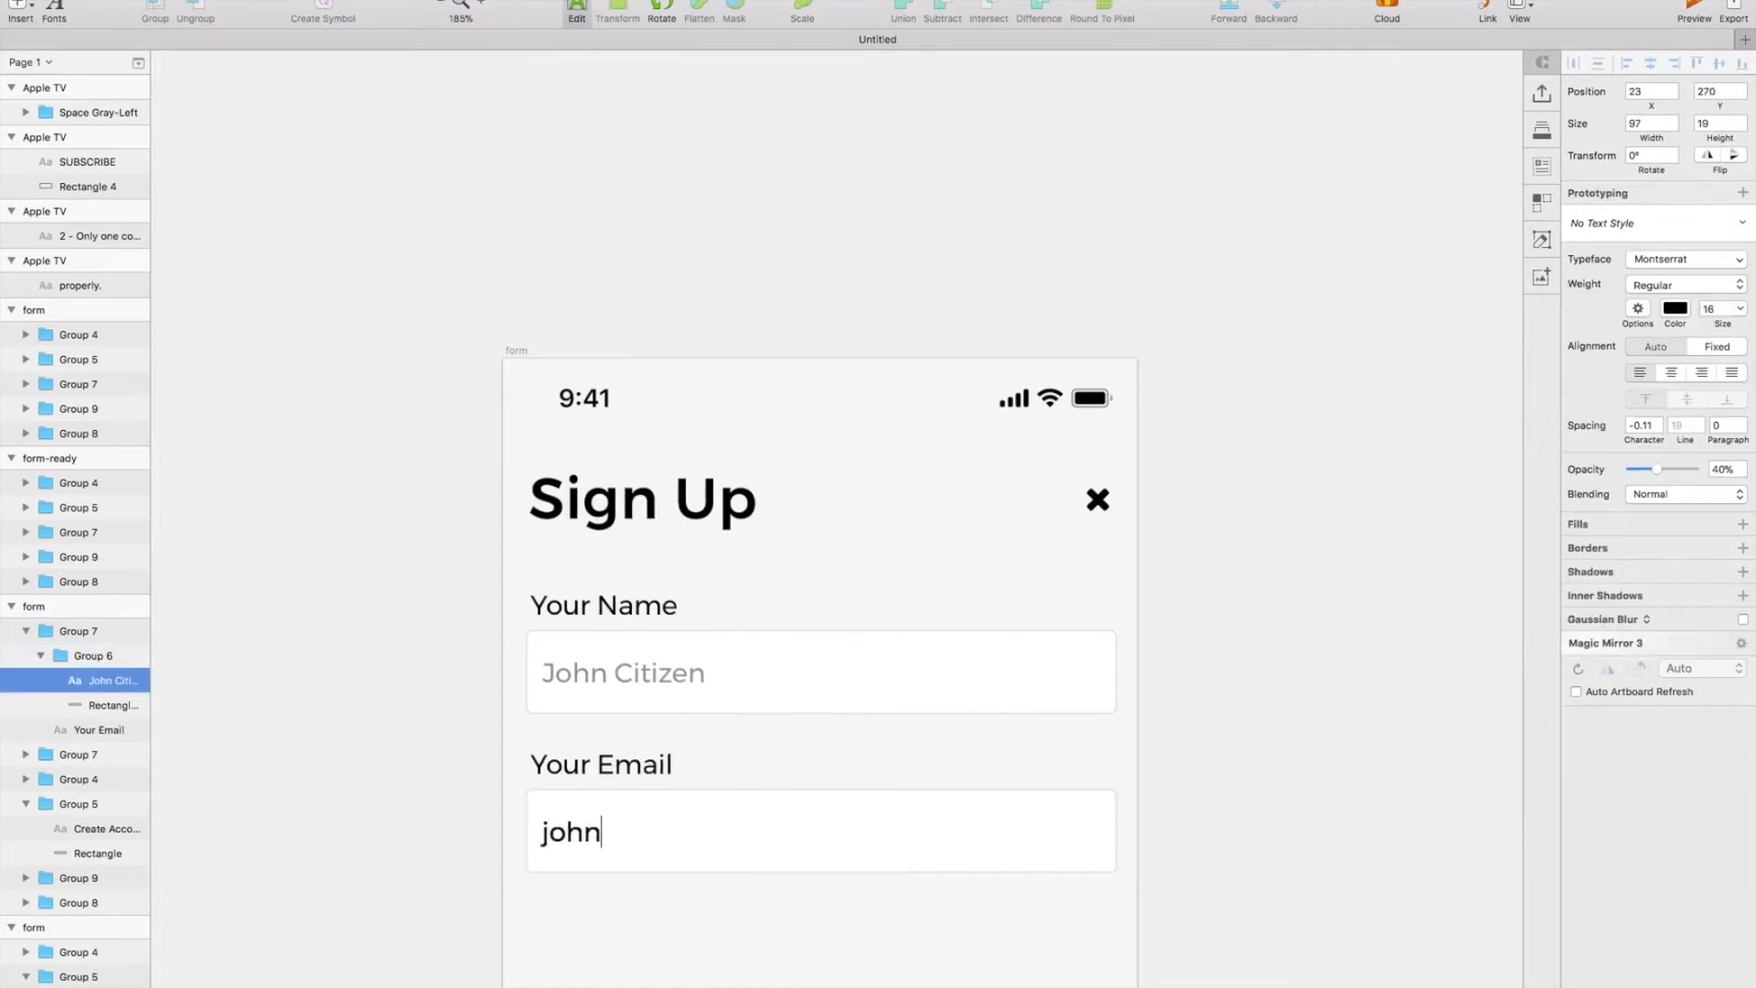
pyautogui.write('@it')
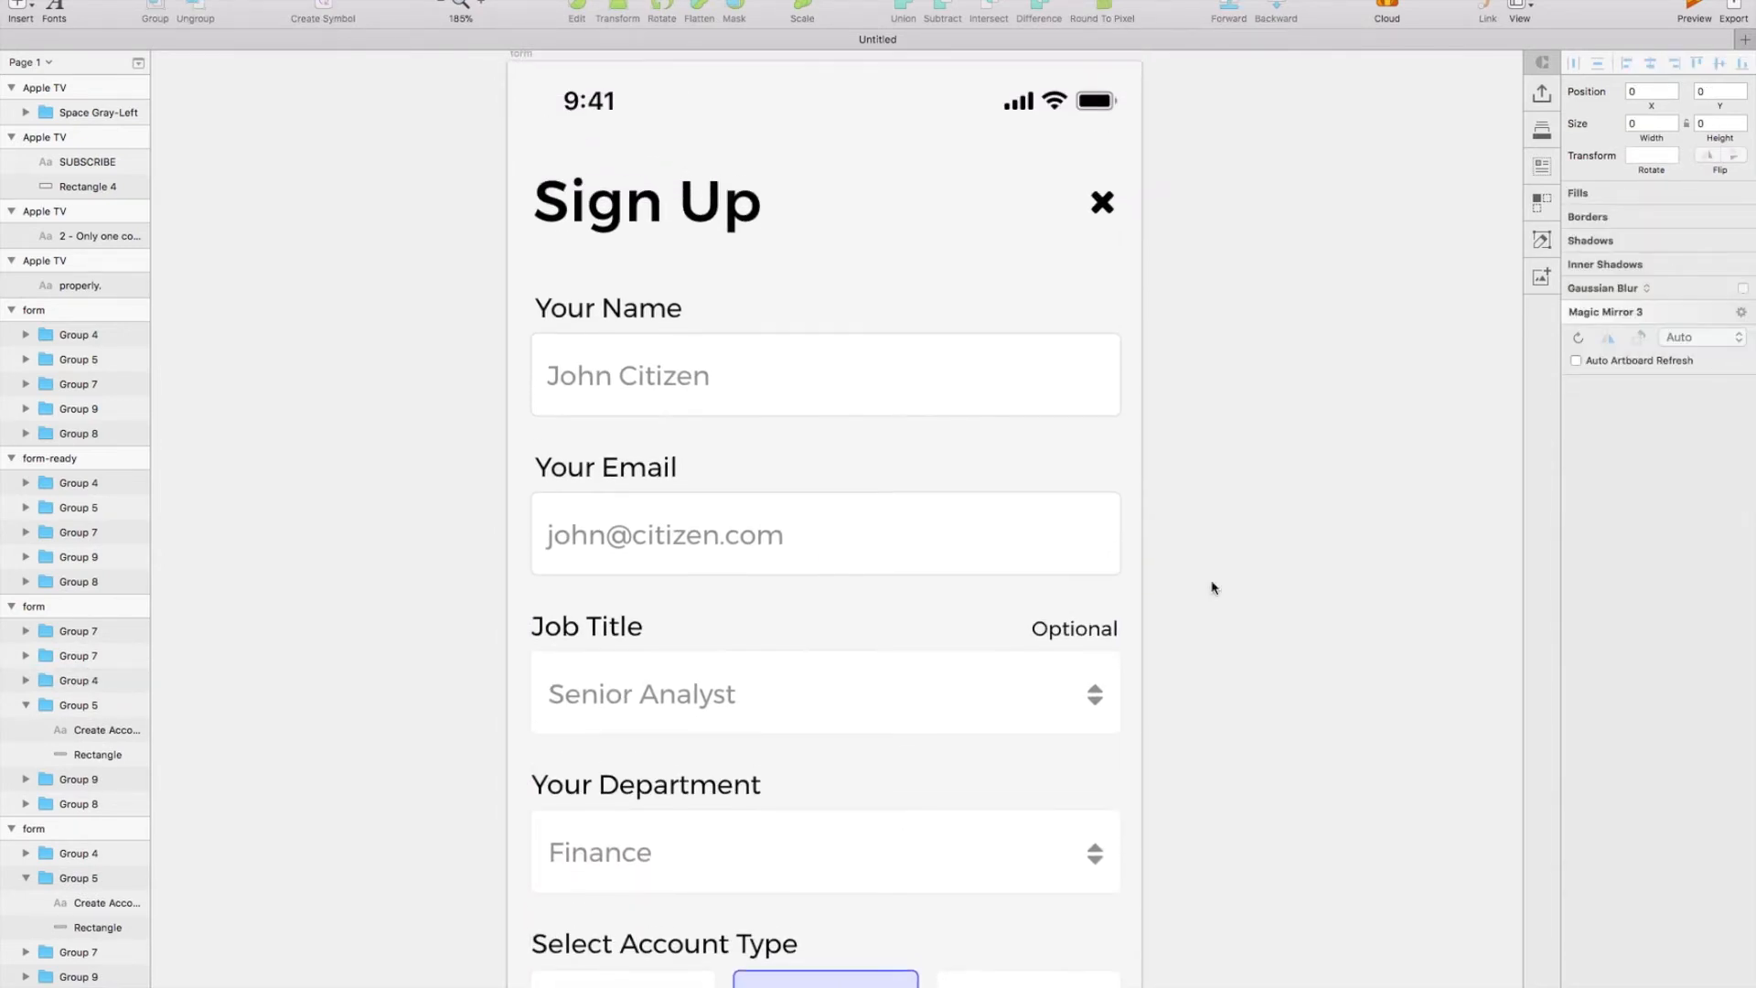
pyautogui.scroll(-3)
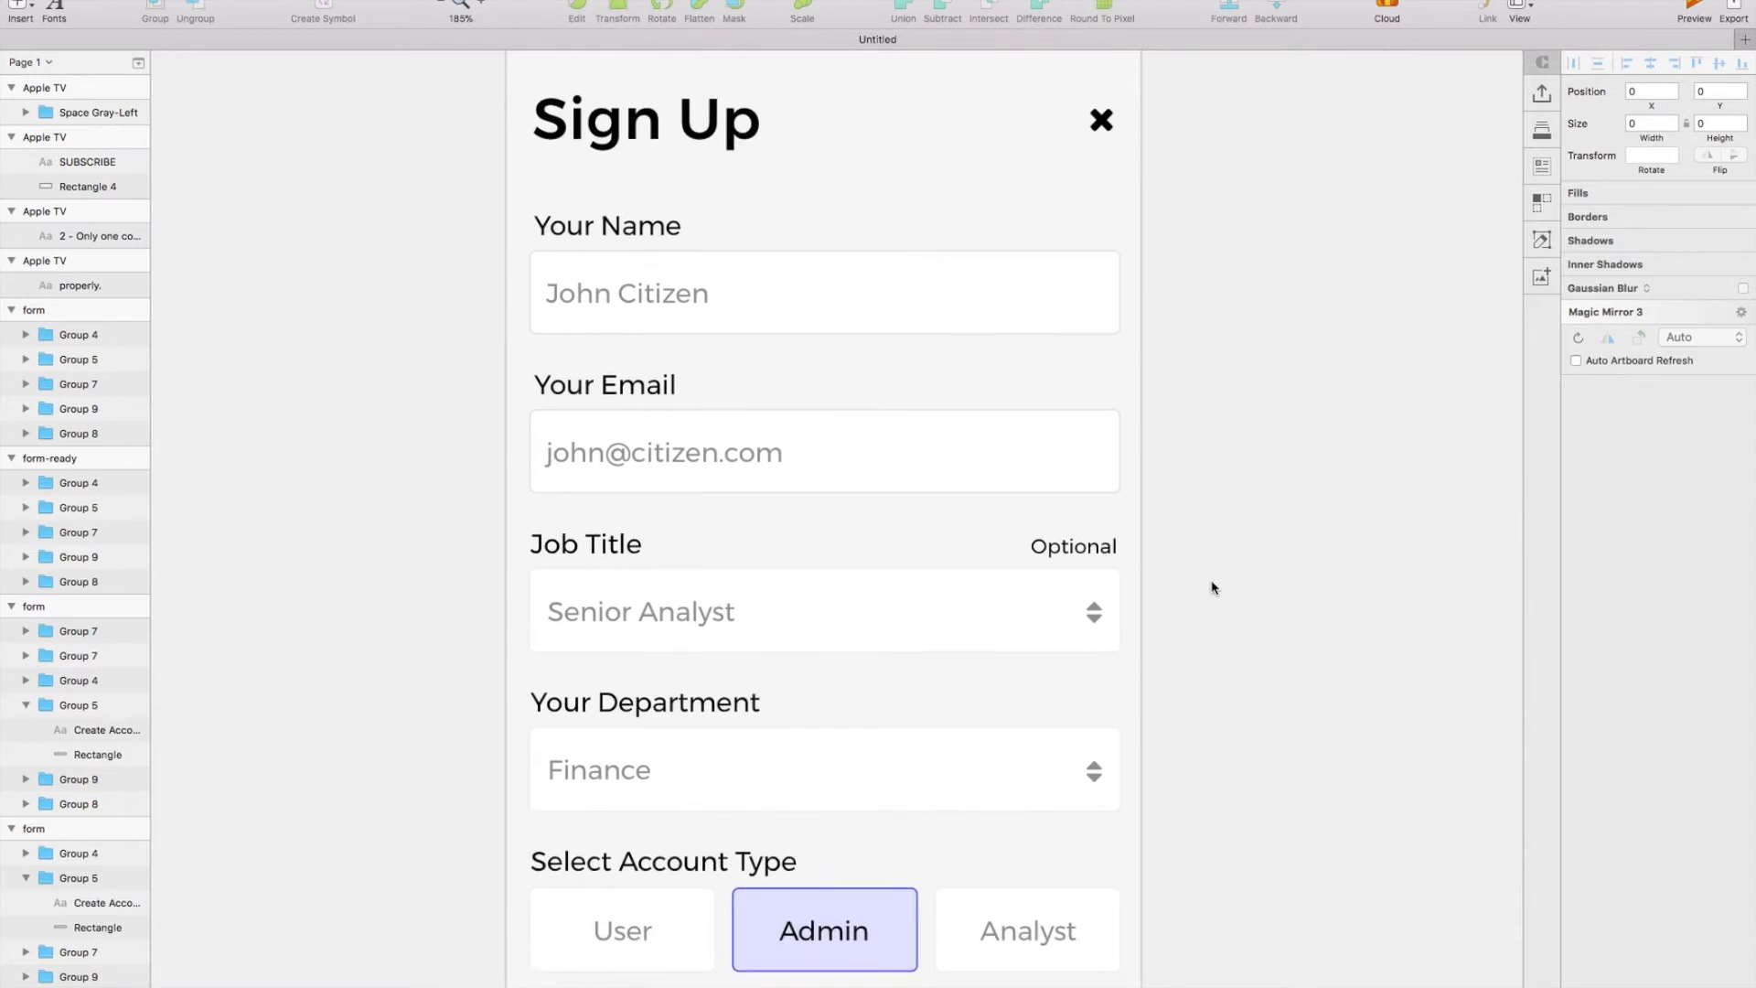
pyautogui.scroll(-3)
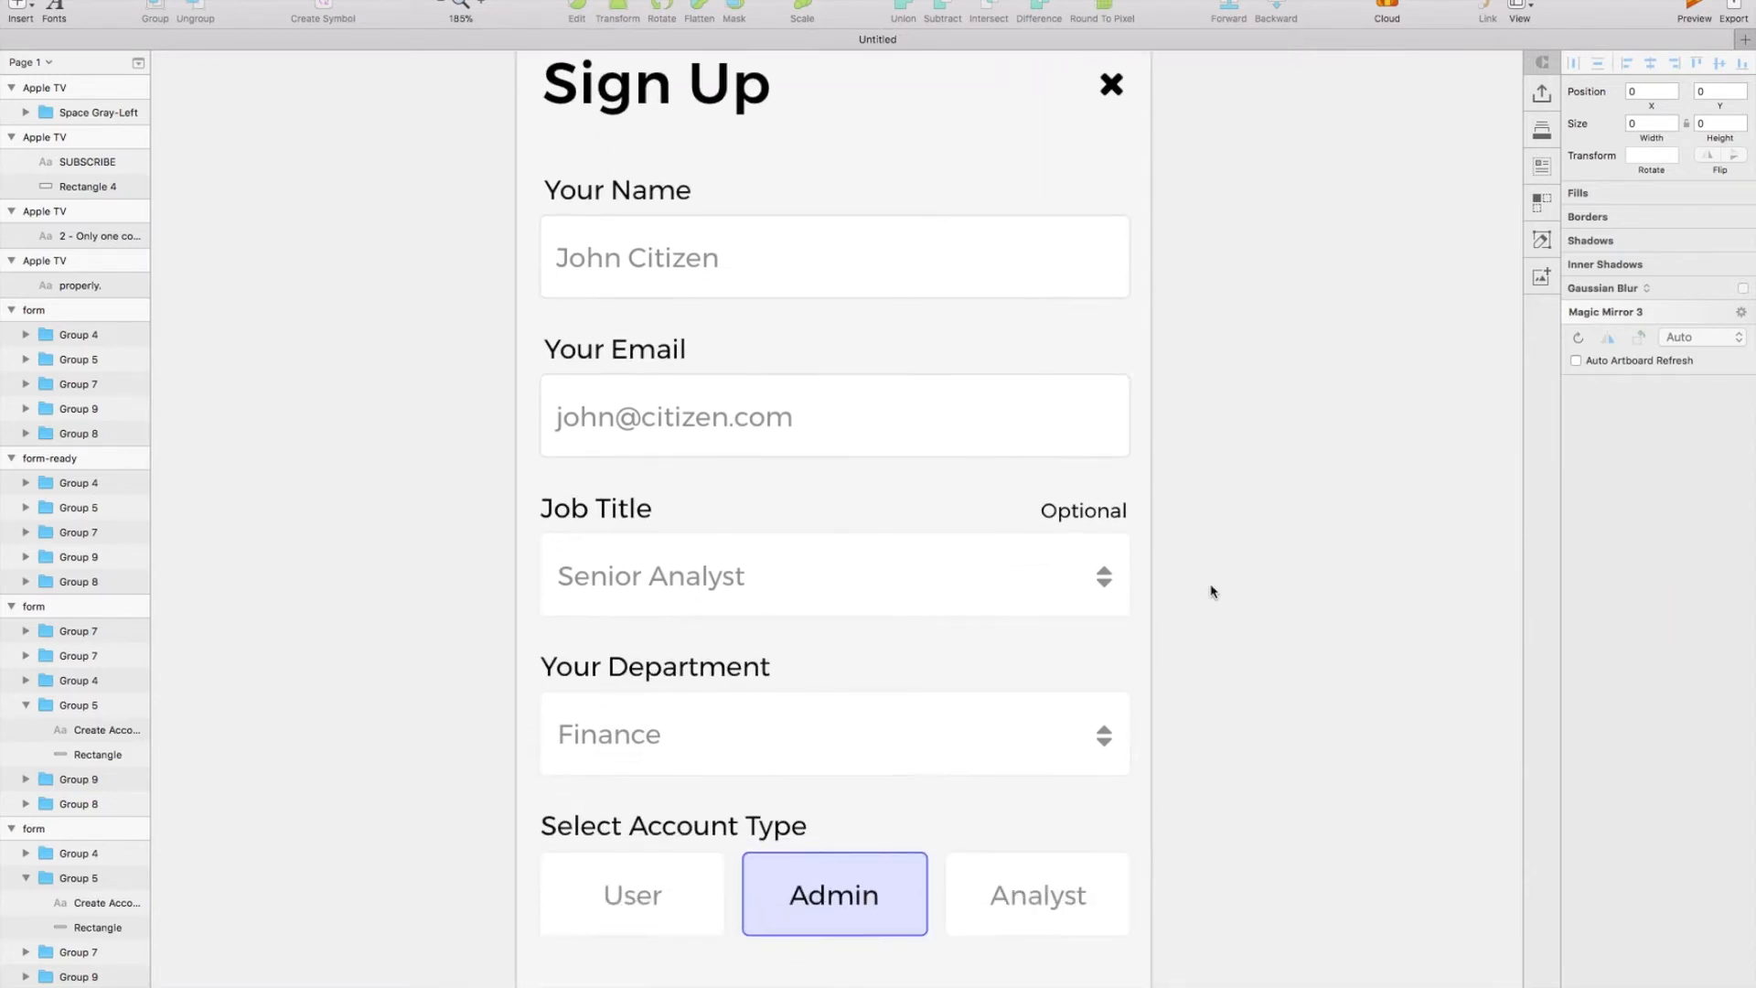
pyautogui.scroll(-3)
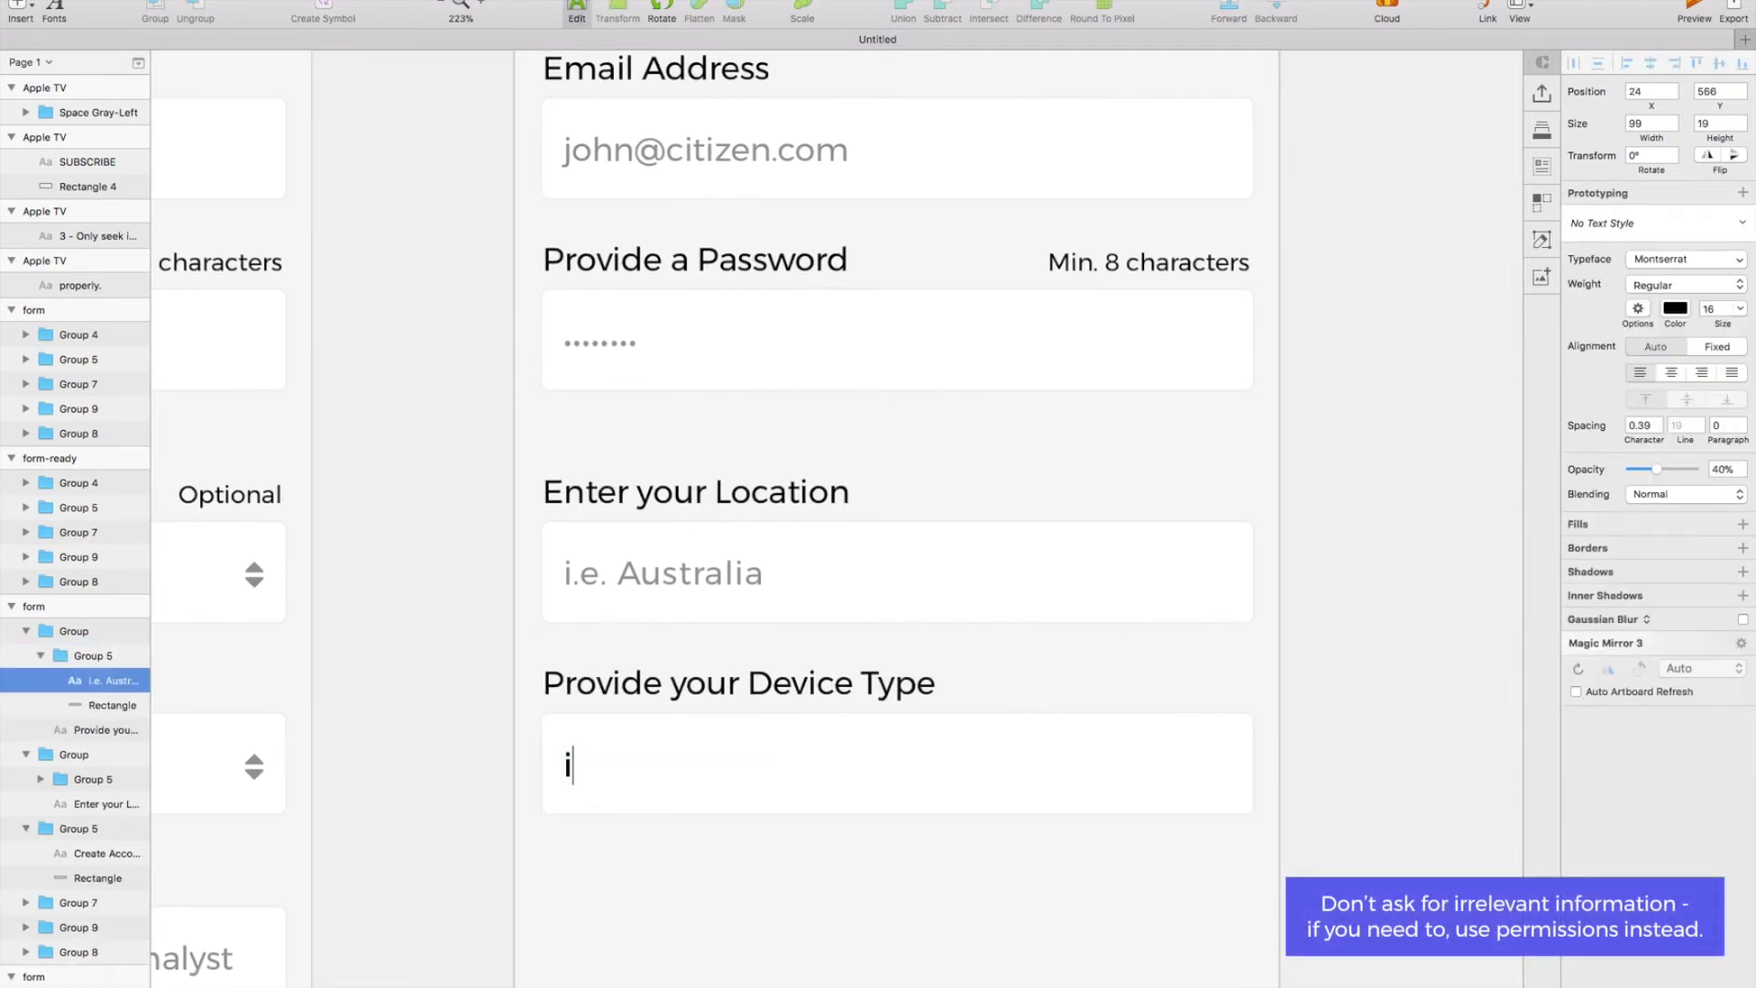
# Give the Provide your Device Type field an 'i.e. iPhone 8 Plus' placeholder.
pyautogui.write('.')
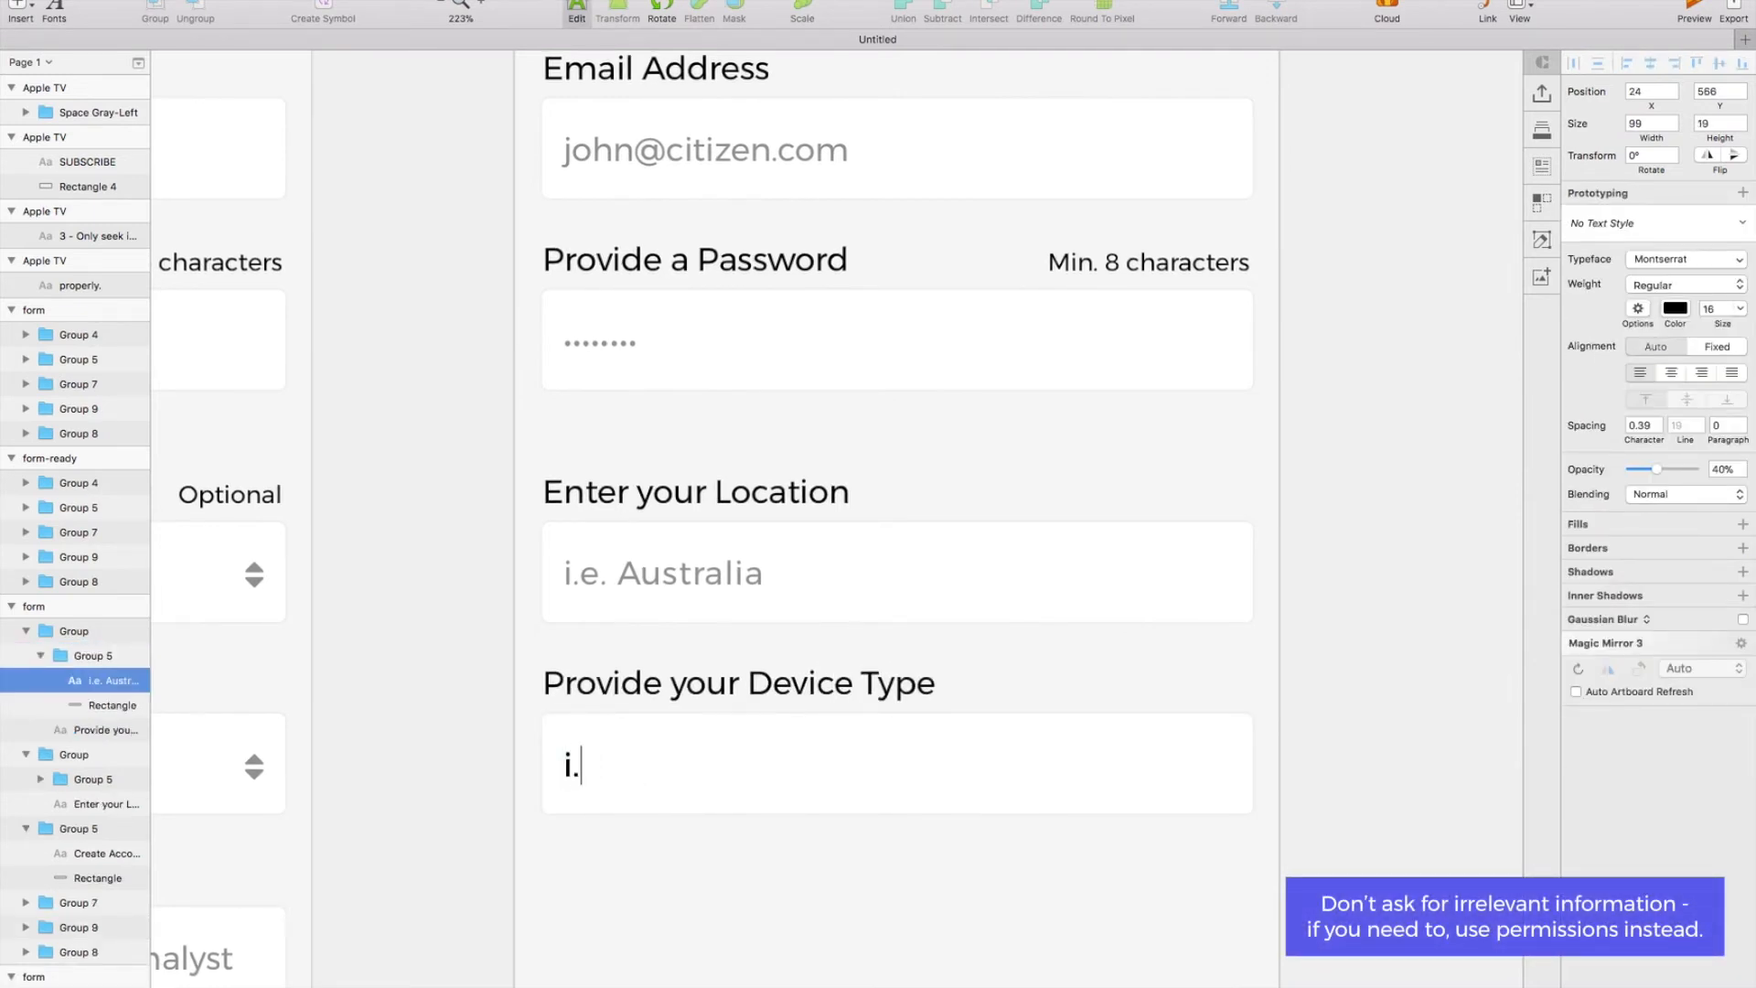
pyautogui.write('e. iPhone 8 Plus')
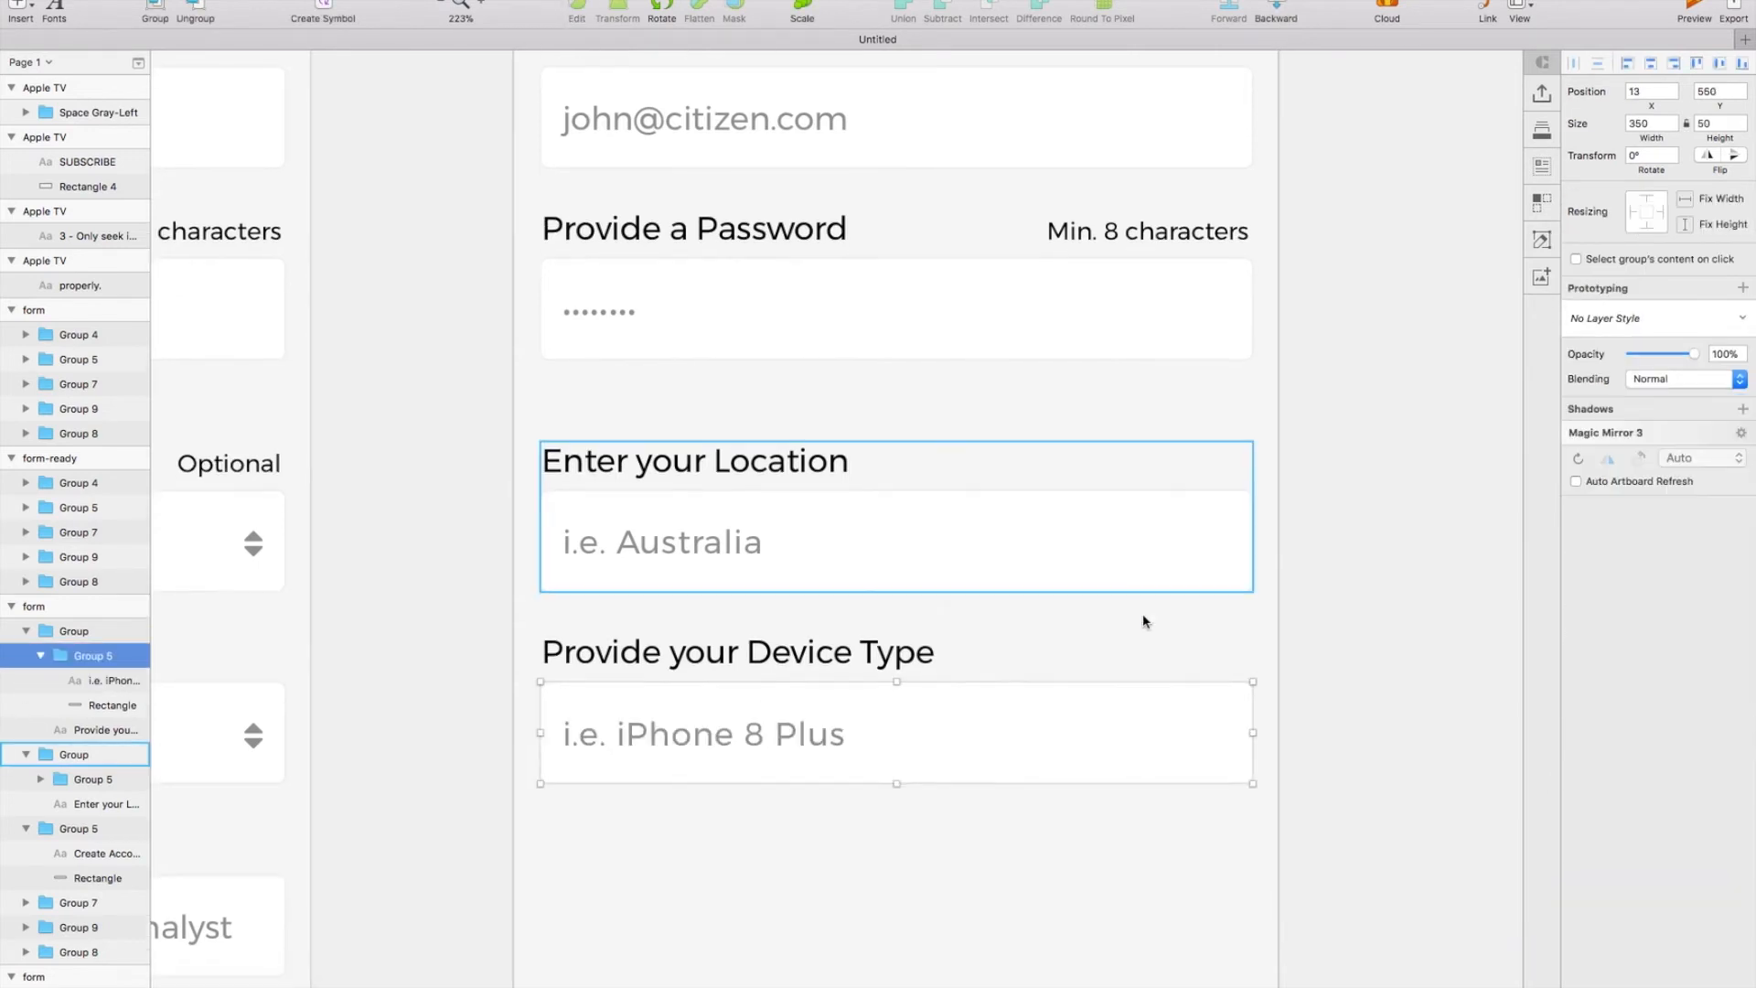
pyautogui.scroll(-3)
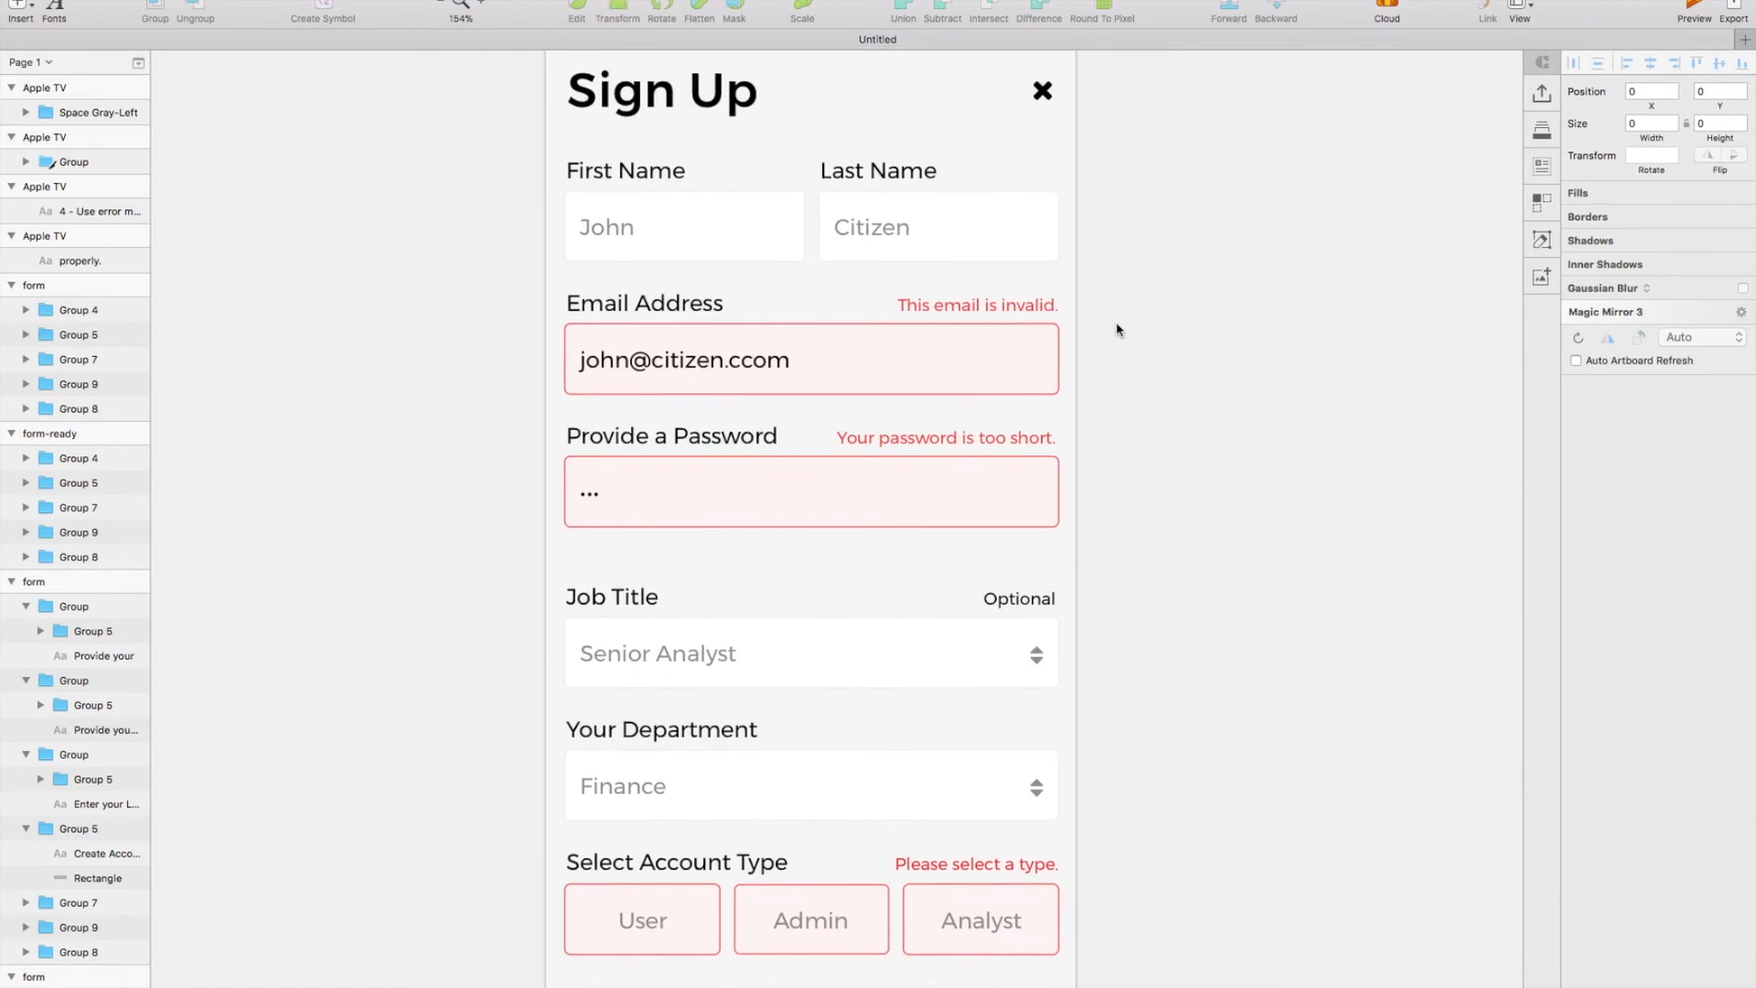
# Review the red inline error states and select the invalid email field group.
pyautogui.scroll(-3)
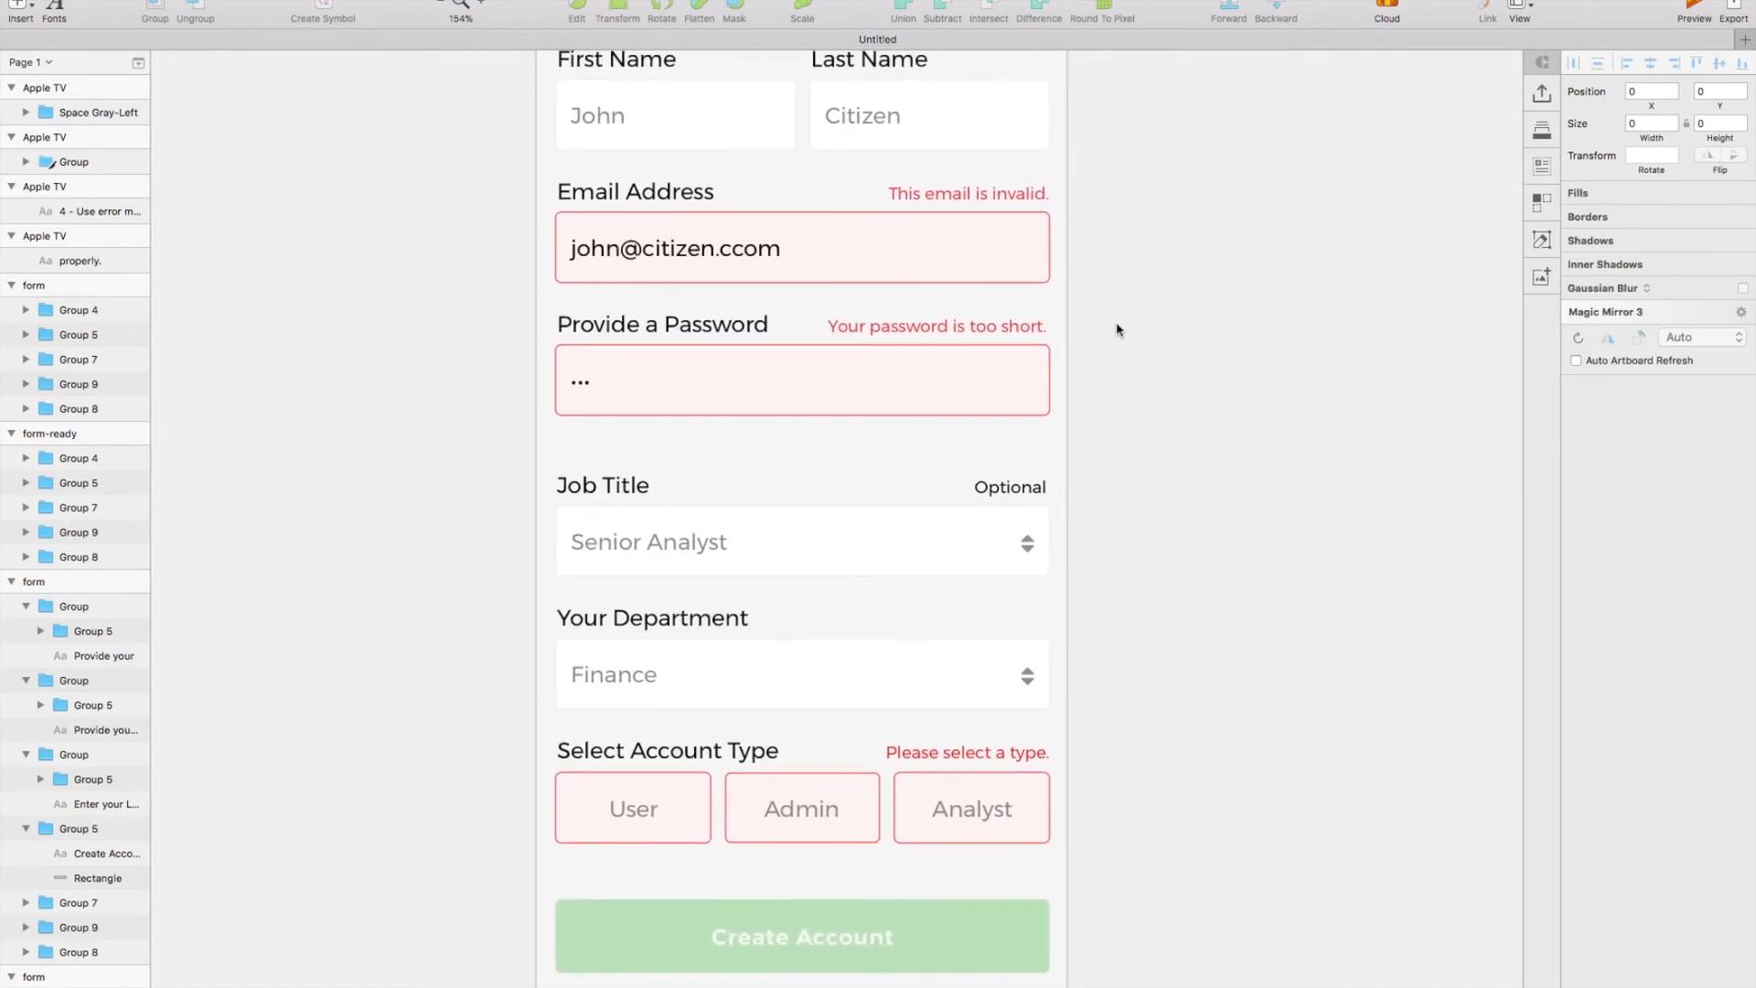
pyautogui.scroll(-3)
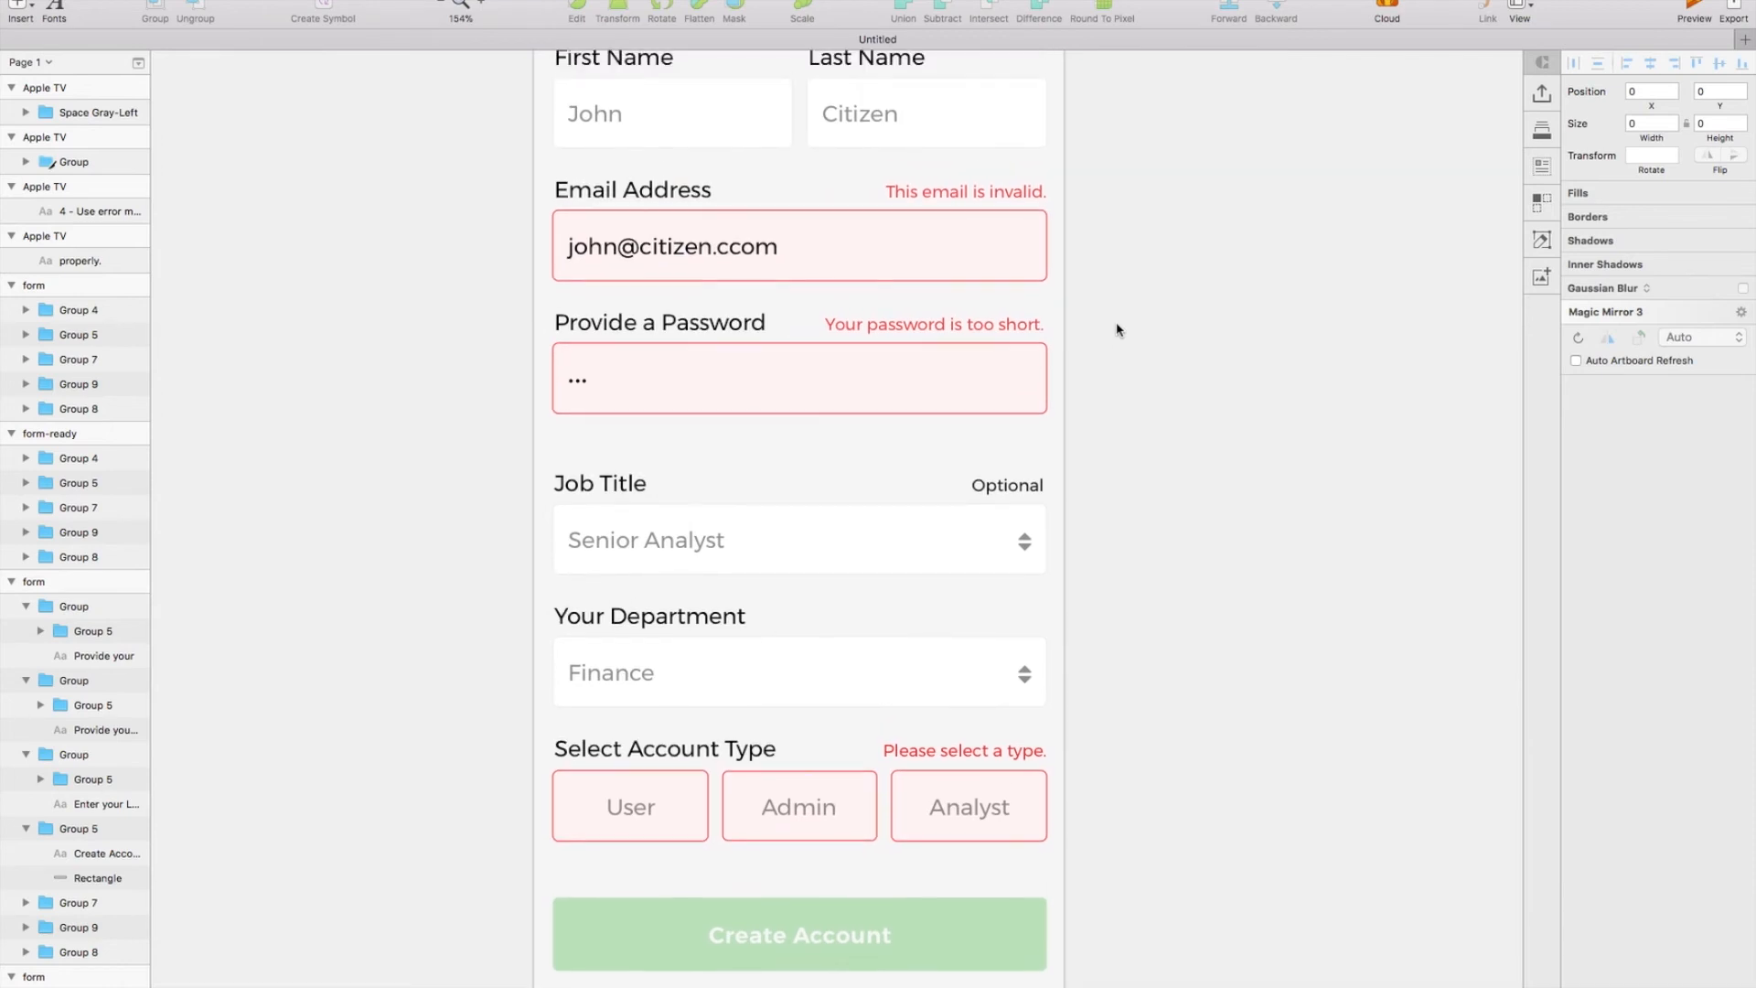
pyautogui.scroll(3)
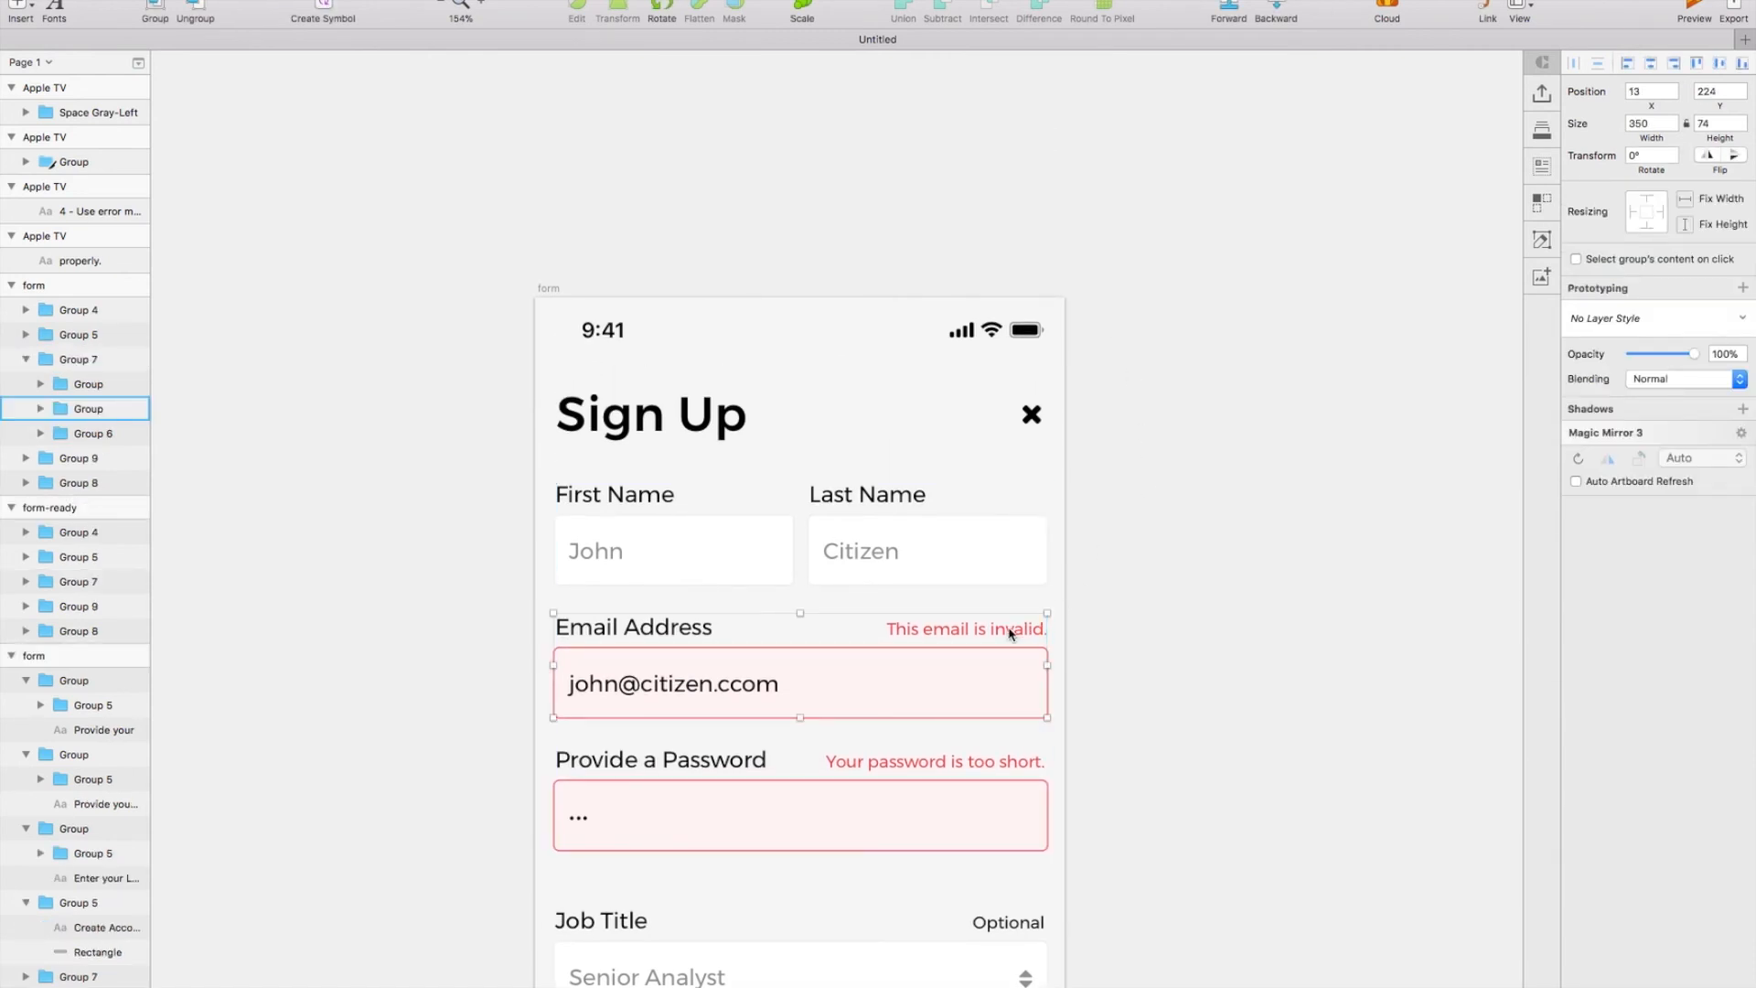
pyautogui.click(934, 761)
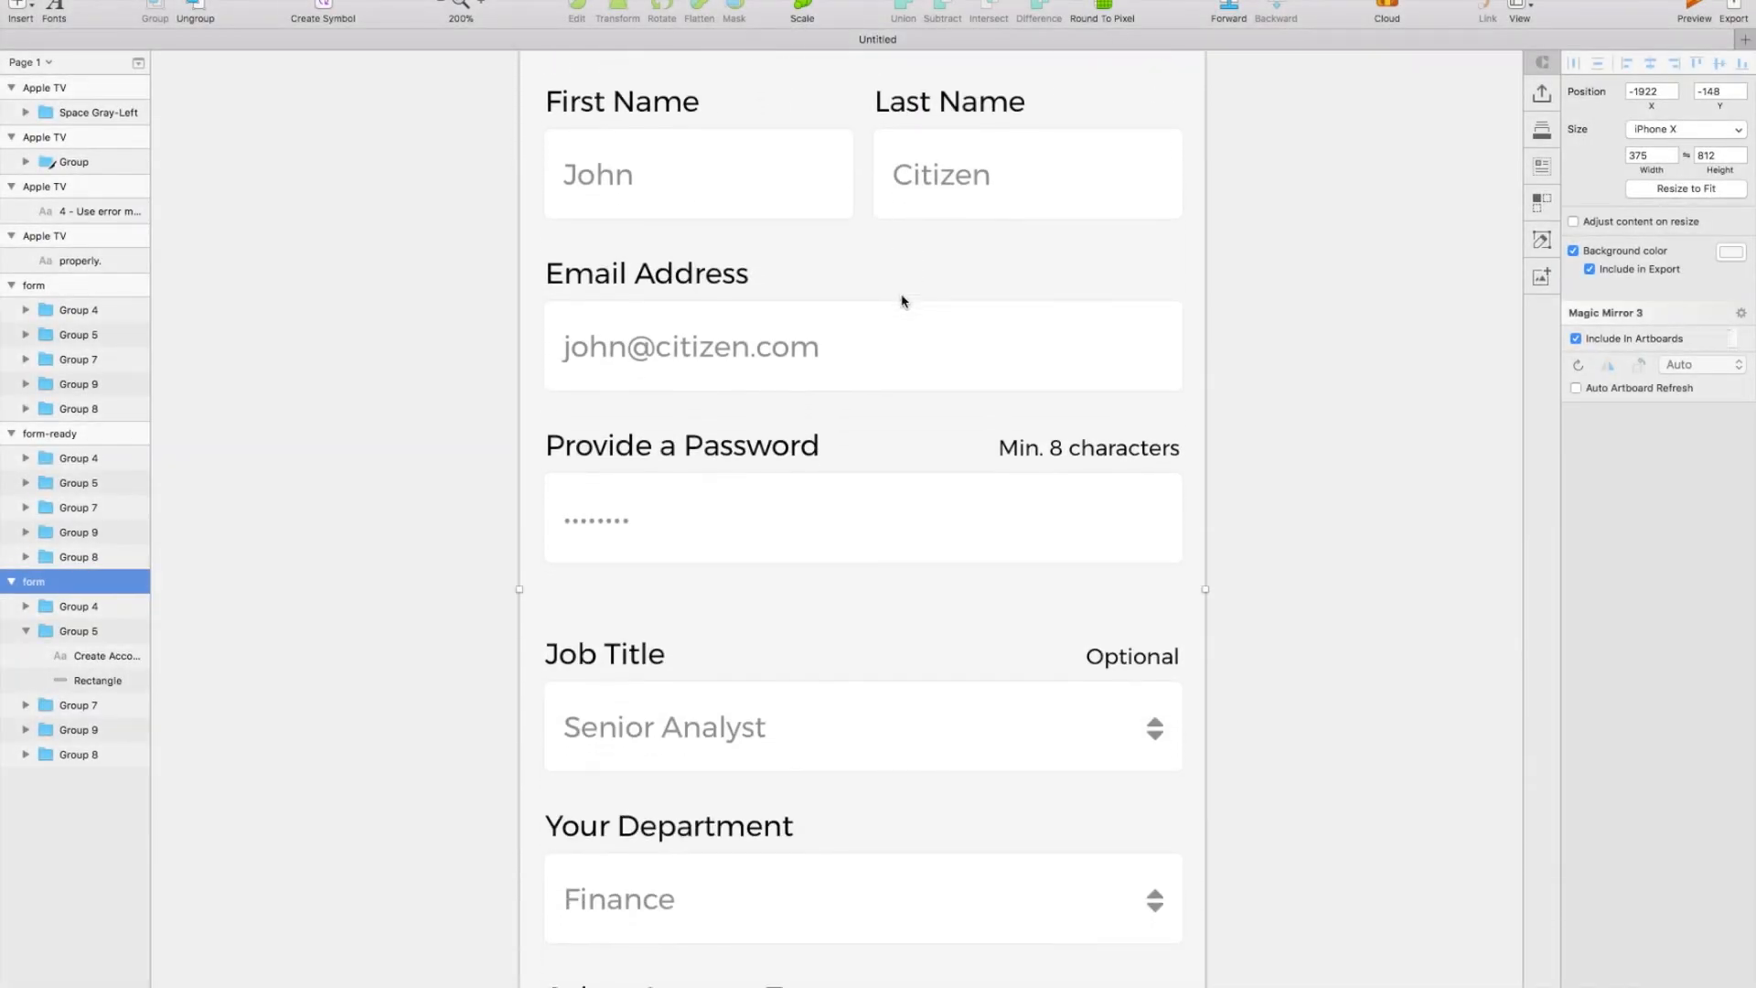
# Select the grey and the solid green Create Account buttons on the two form versions.
pyautogui.scroll(-3)
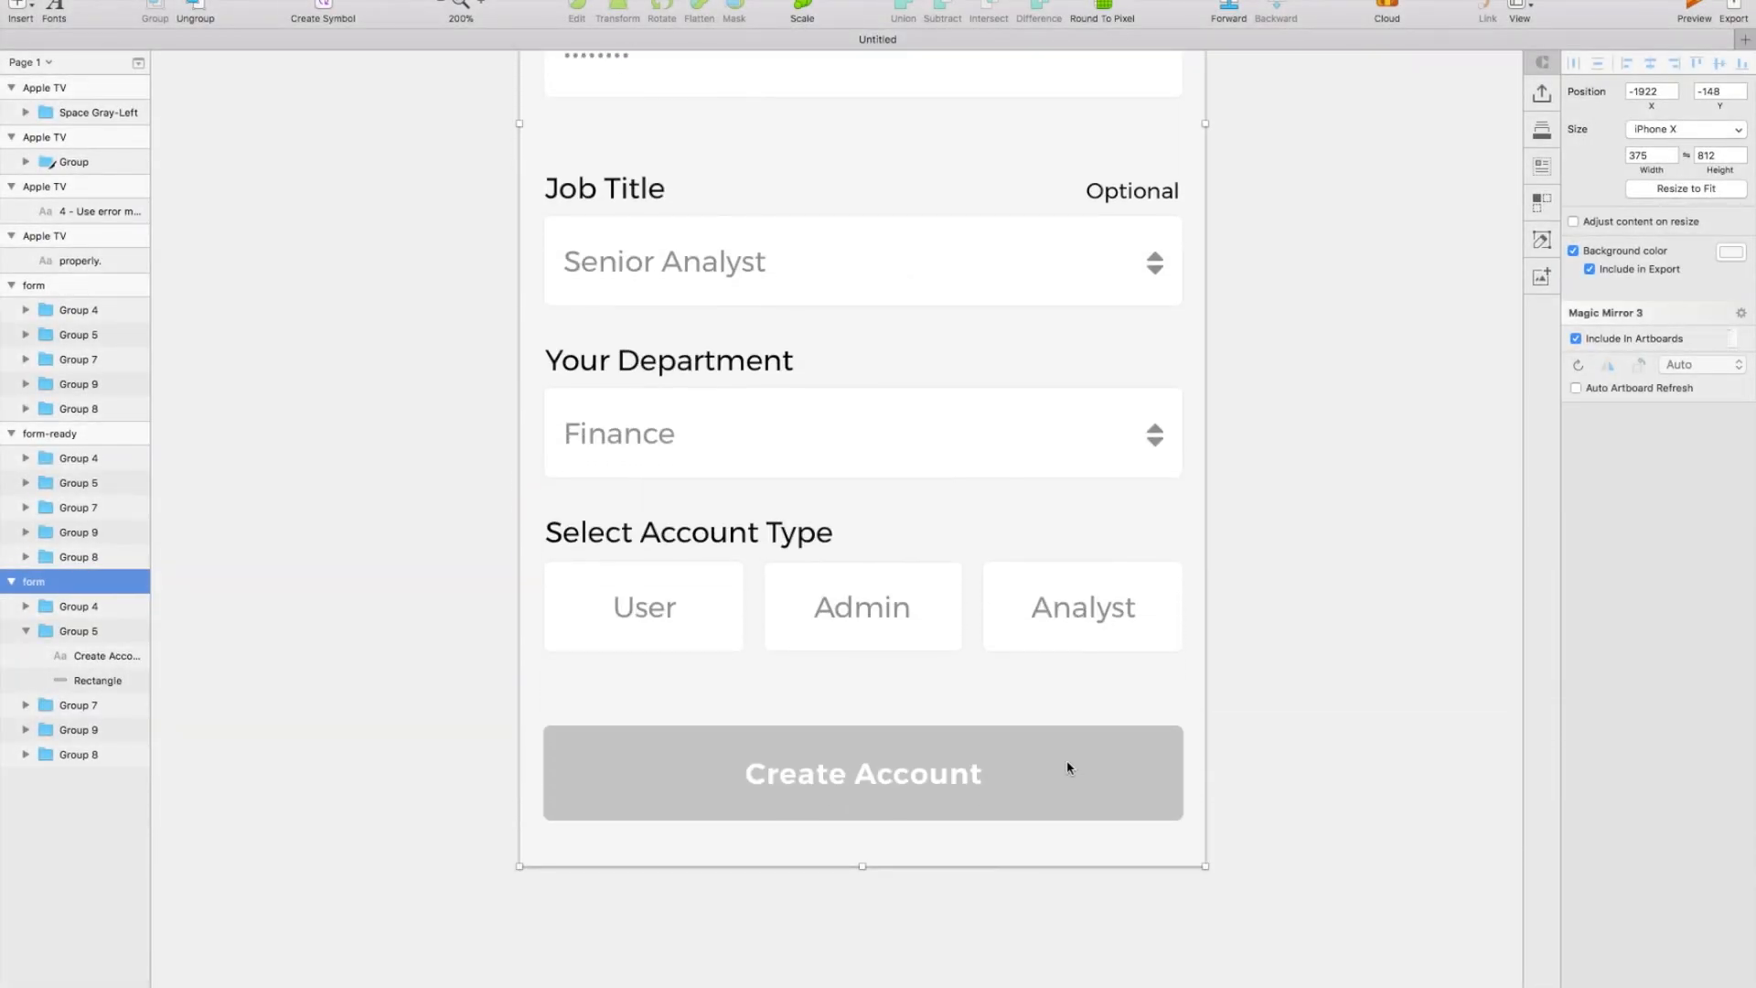
pyautogui.click(99, 680)
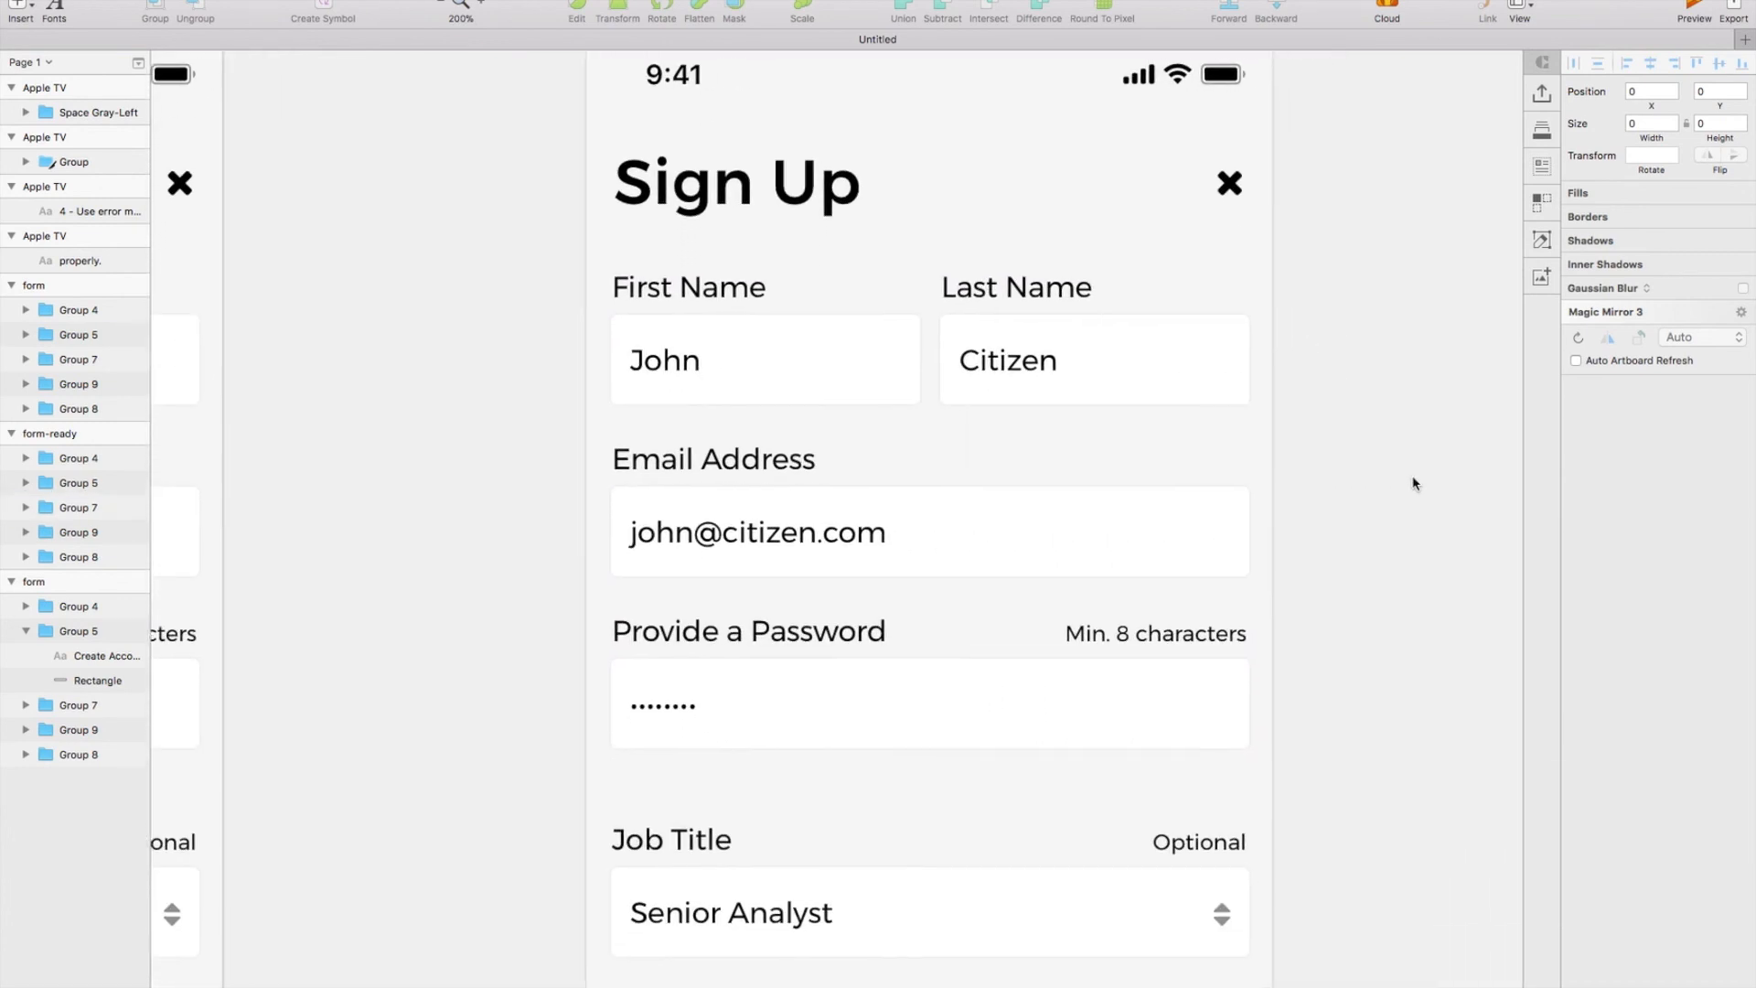
pyautogui.scroll(-3)
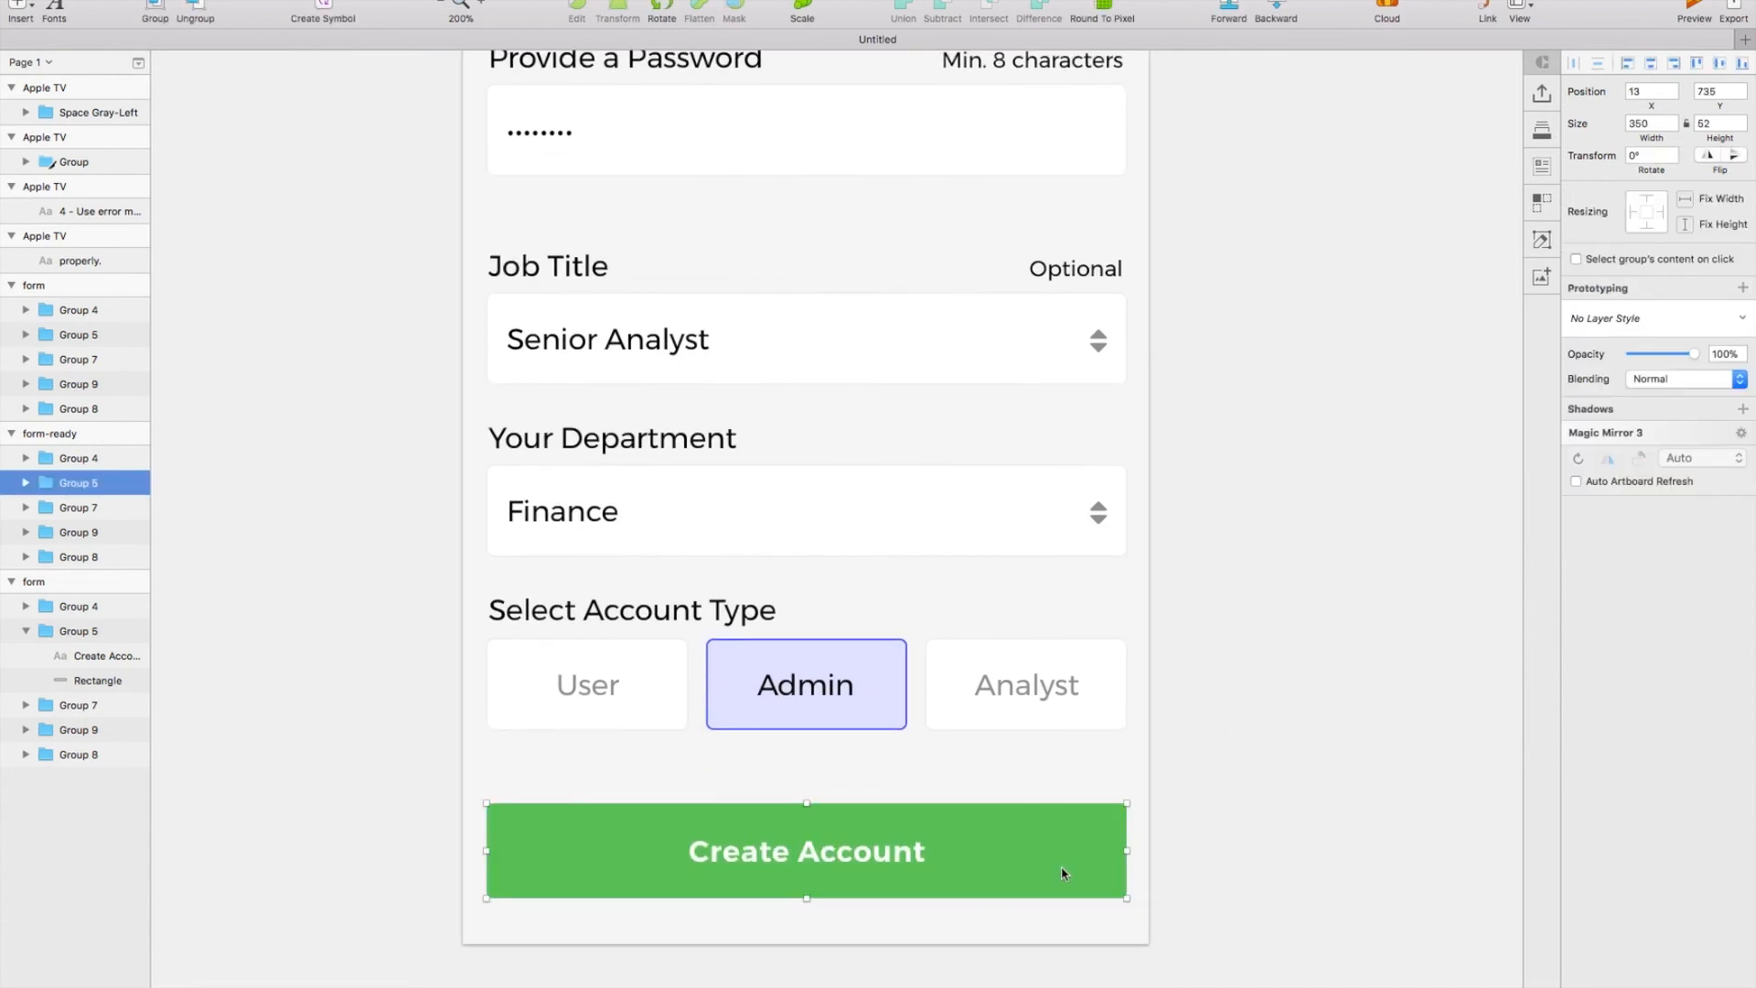
pyautogui.click(99, 532)
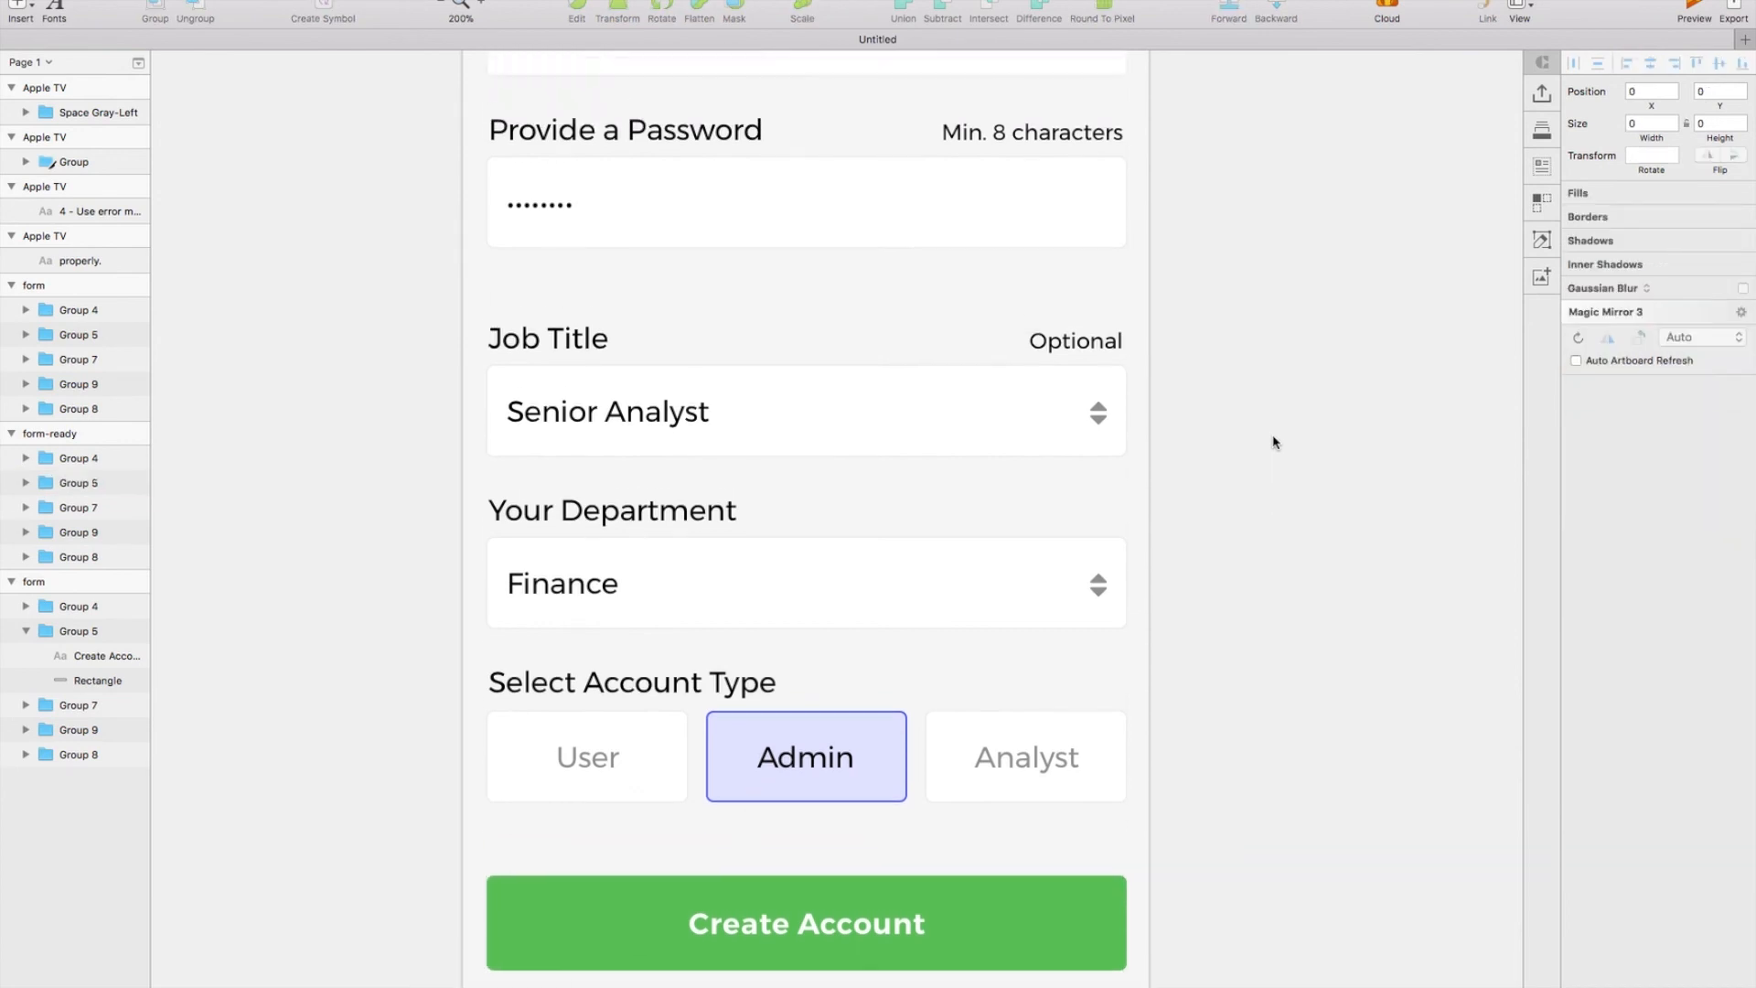
pyautogui.scroll(3)
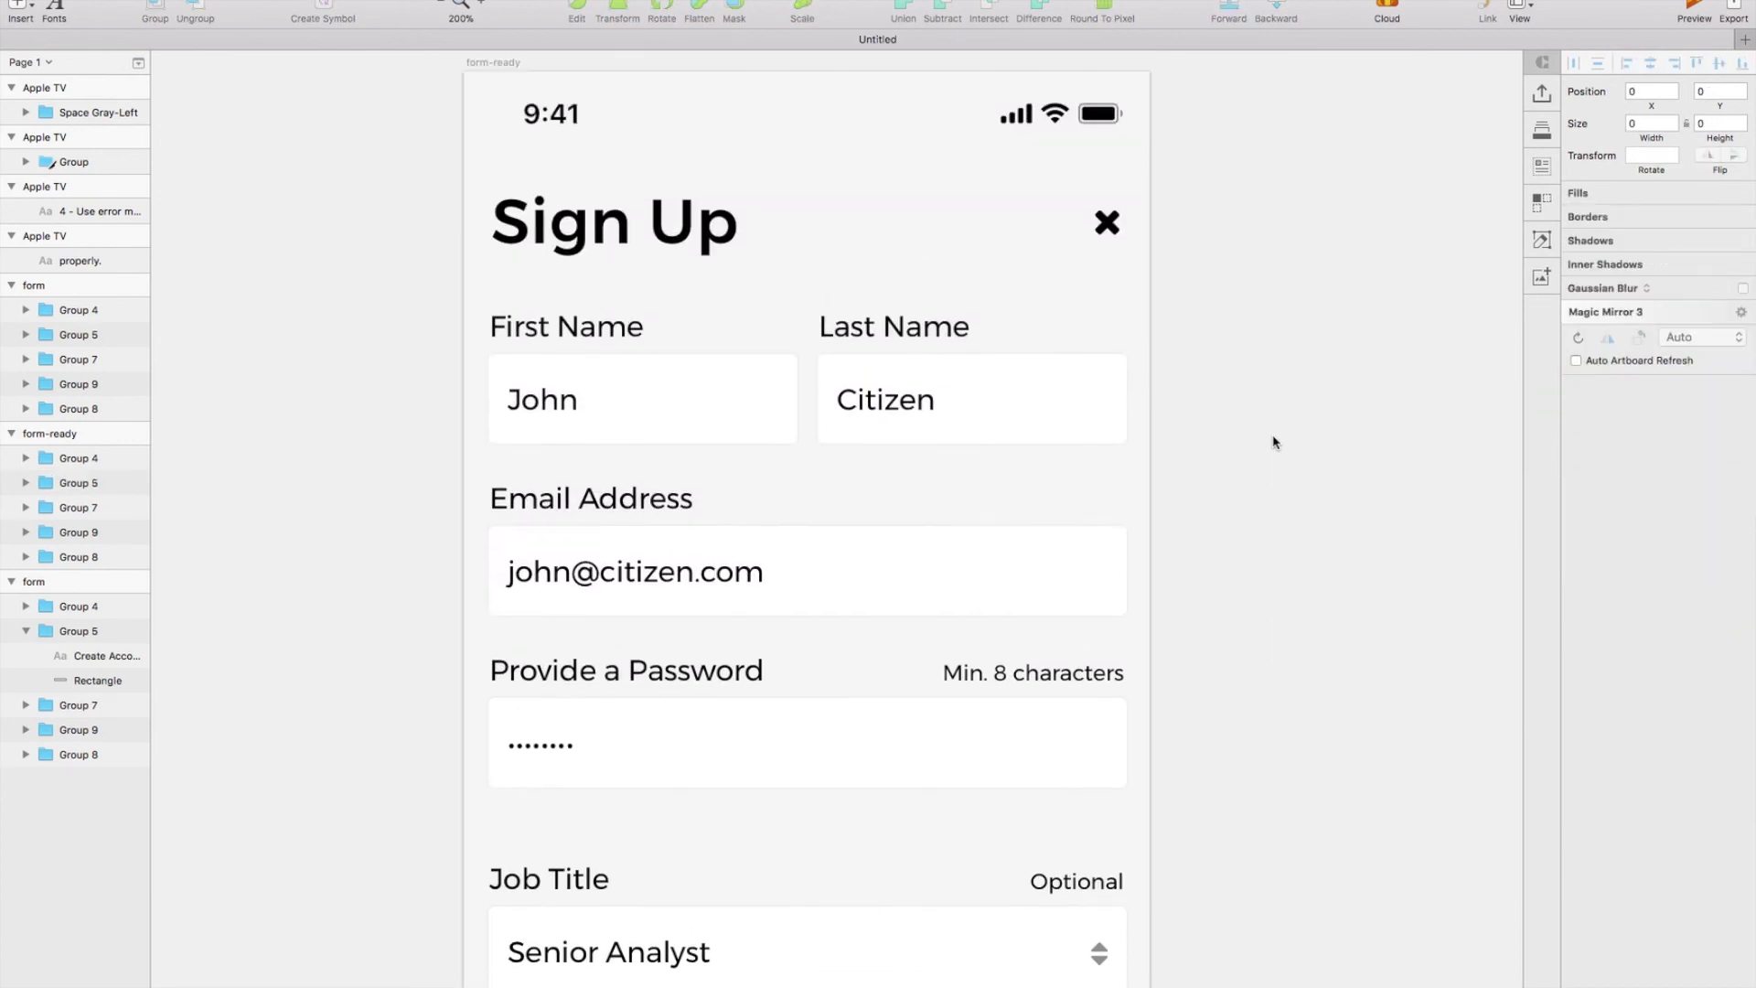